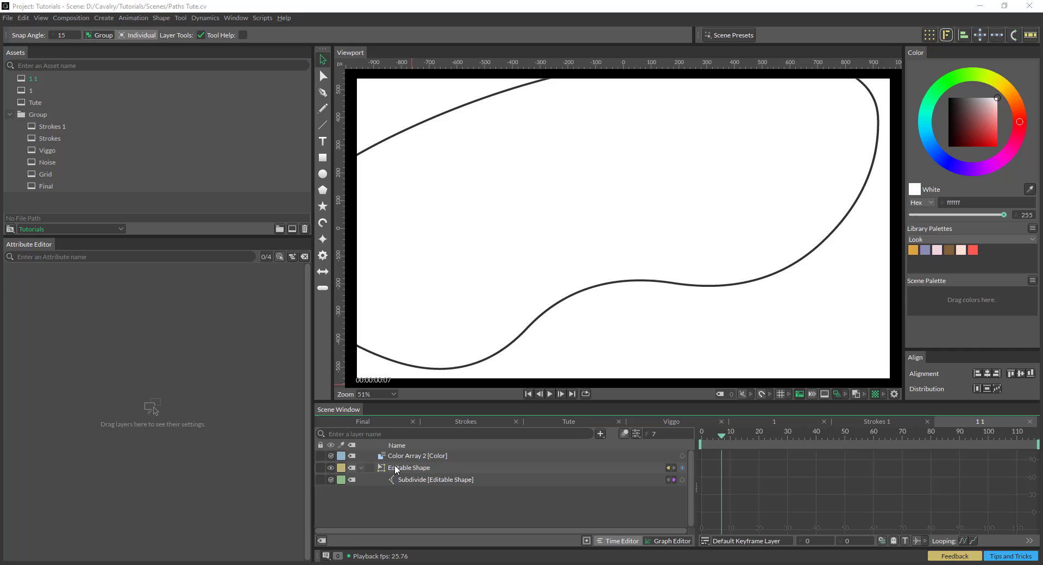
Step: Add Trim Path and Sub-Mesh deformers to the Editable Shape, then review the deformer order
{"action": "left_click", "coordinate": [409, 468]}
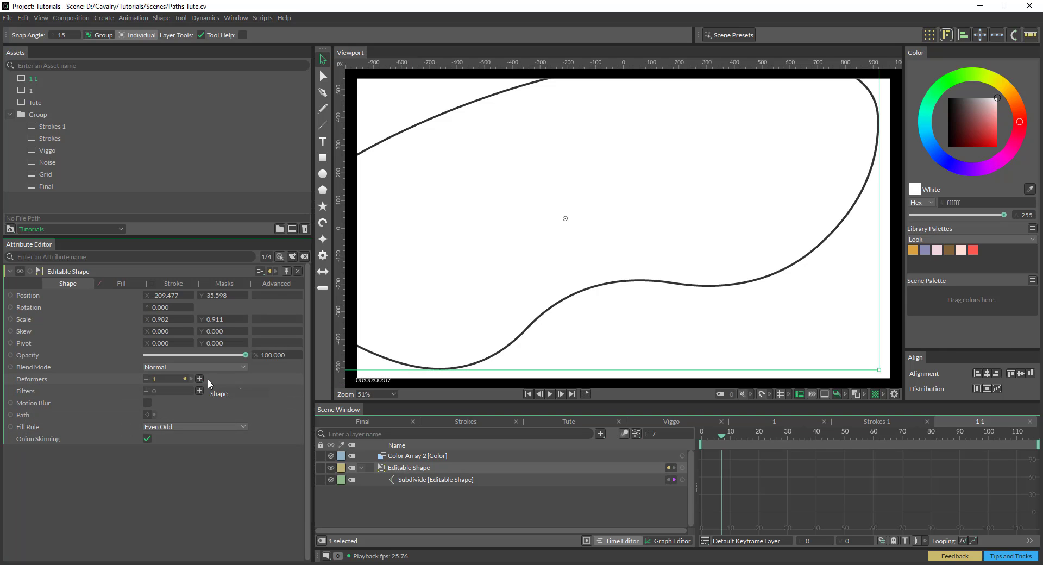
{"action": "left_click", "coordinate": [199, 378]}
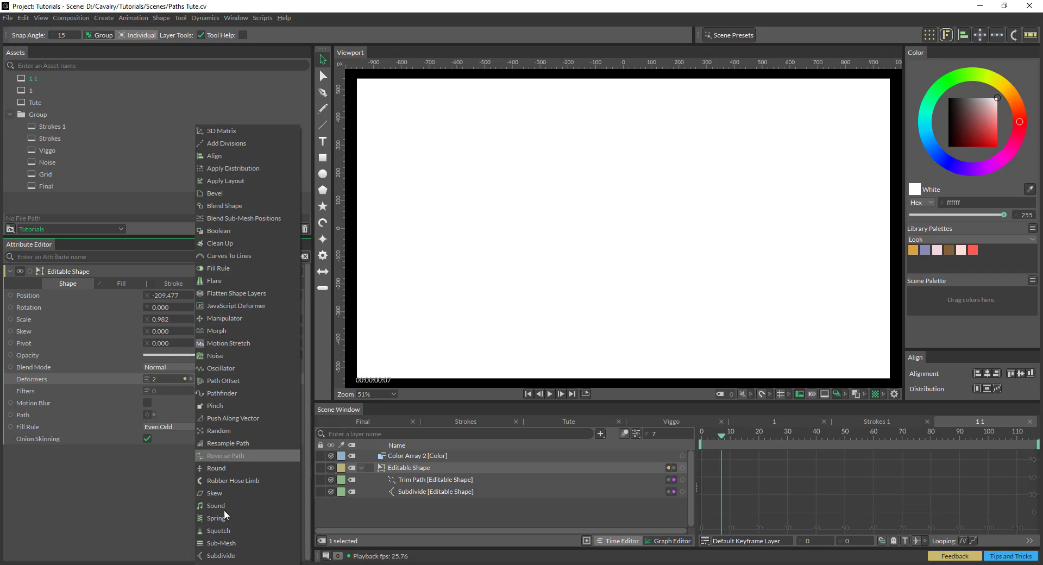
{"action": "left_click", "coordinate": [221, 543]}
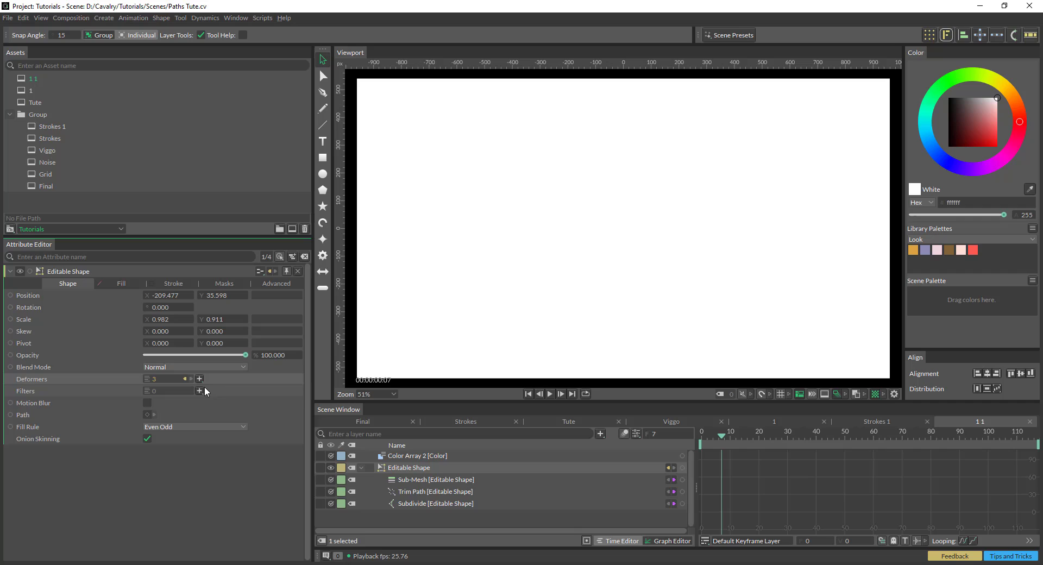
{"action": "mouse_move", "coordinate": [188, 383]}
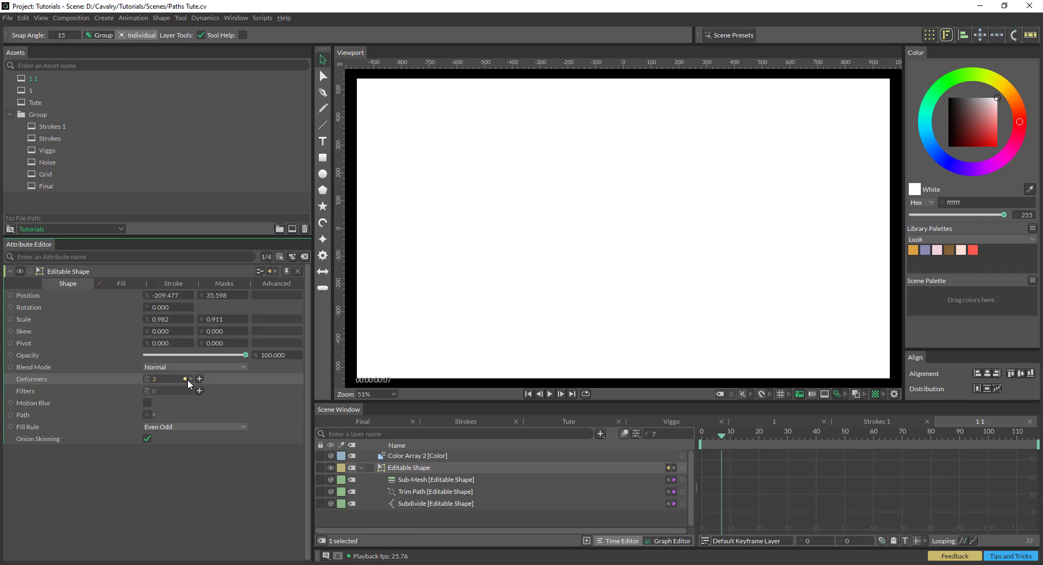
{"action": "left_click", "coordinate": [184, 379]}
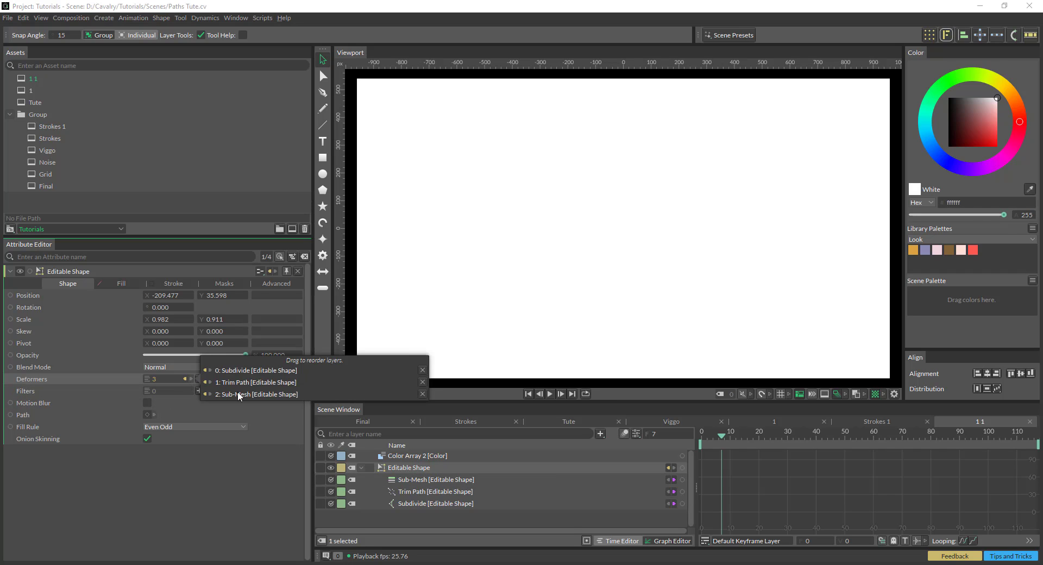
{"action": "mouse_move", "coordinate": [238, 389]}
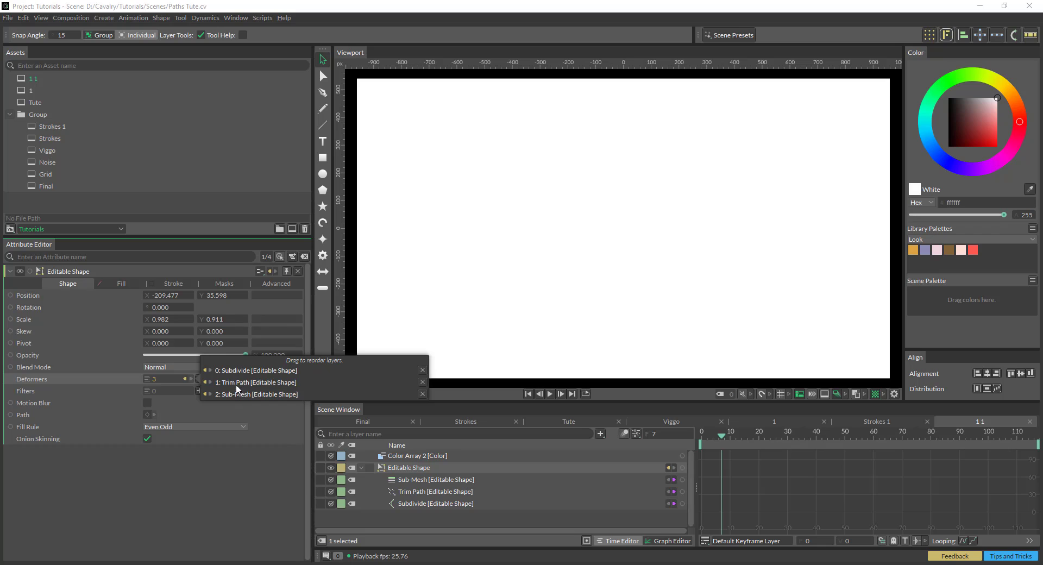
{"action": "mouse_move", "coordinate": [222, 399]}
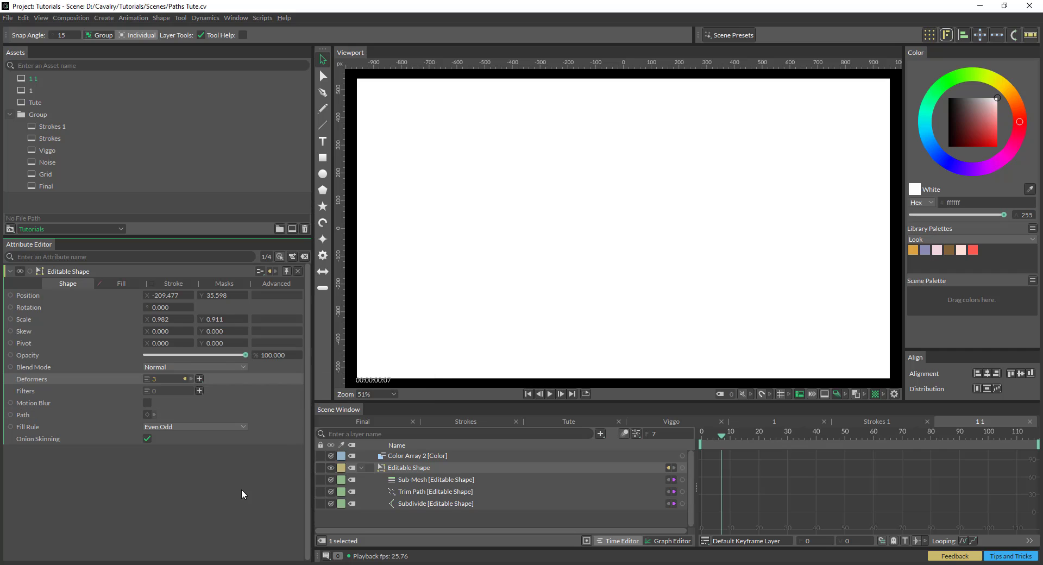
Step: Set the Sub-Mesh to Replace Stroke, coloured by Color Array 2, at width 36.1
{"action": "left_click", "coordinate": [415, 479]}
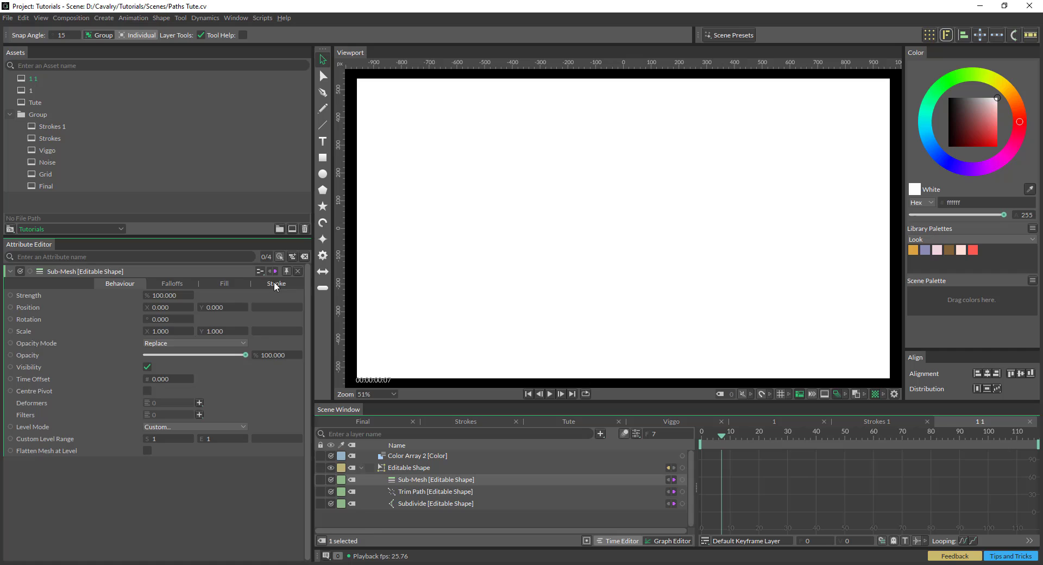
{"action": "left_click", "coordinate": [276, 283]}
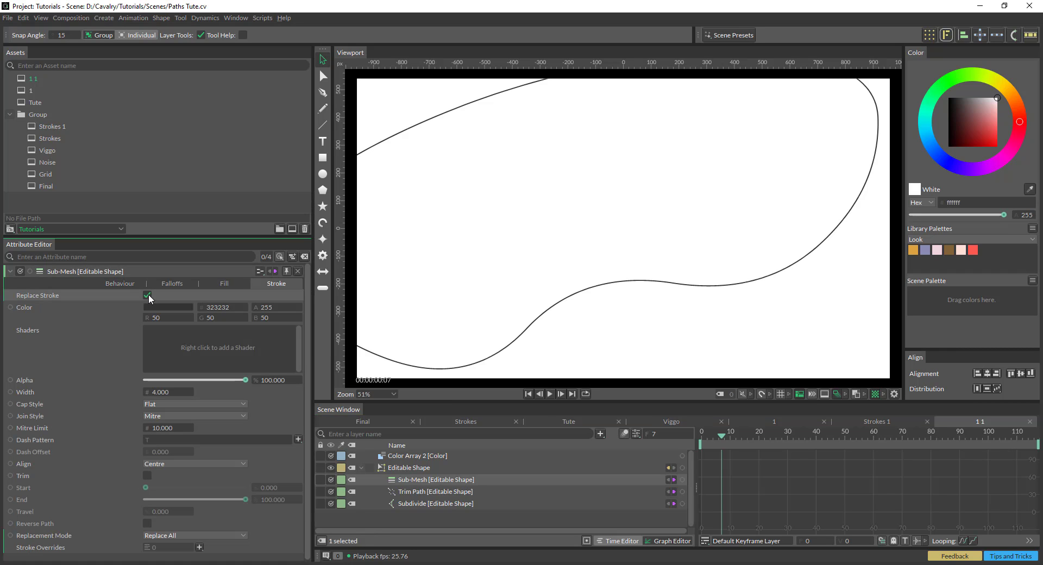
{"action": "left_click", "coordinate": [147, 295]}
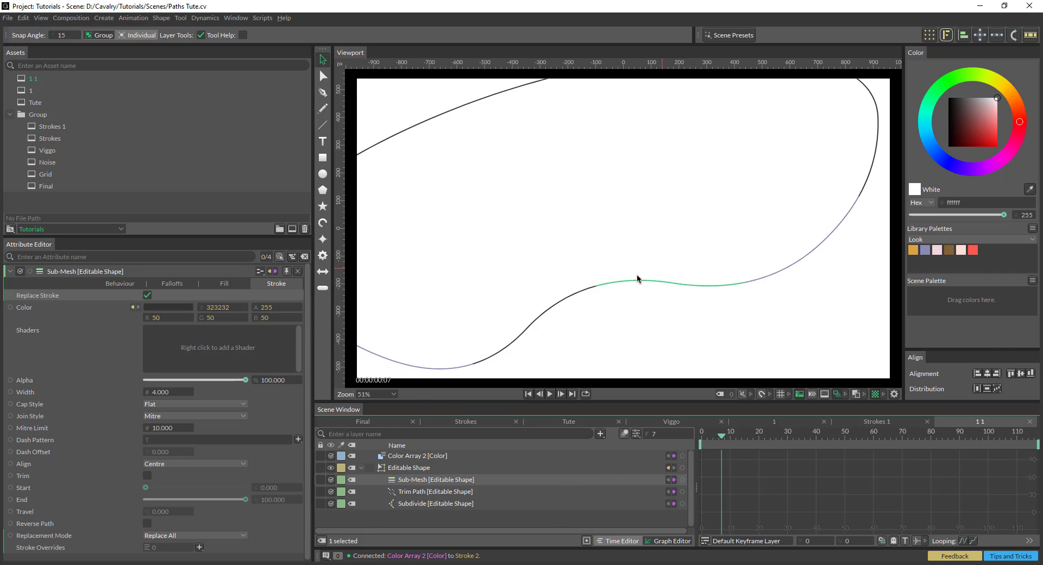
{"action": "mouse_move", "coordinate": [559, 321]}
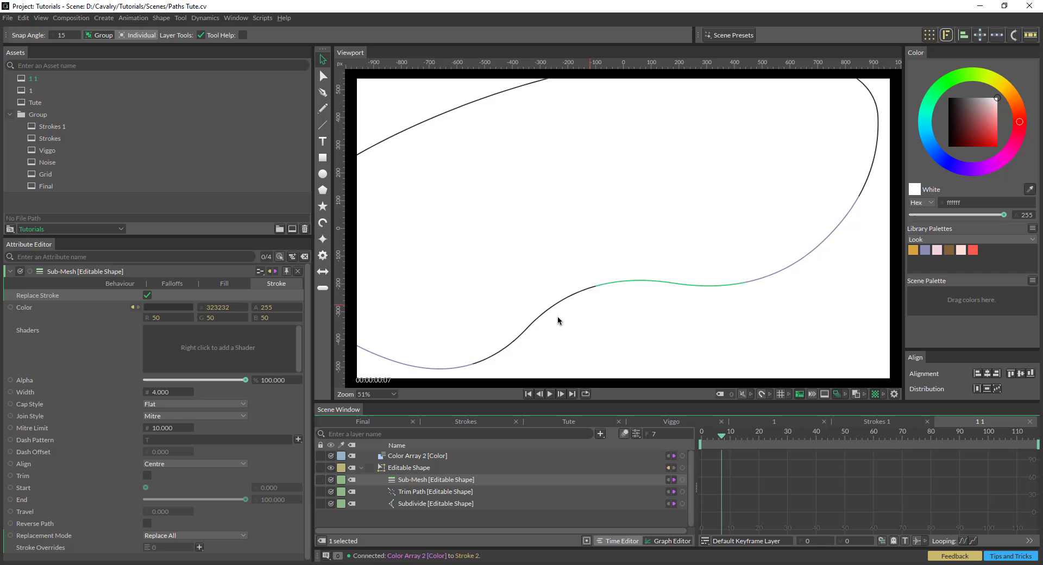
{"action": "type", "text": "36.100"}
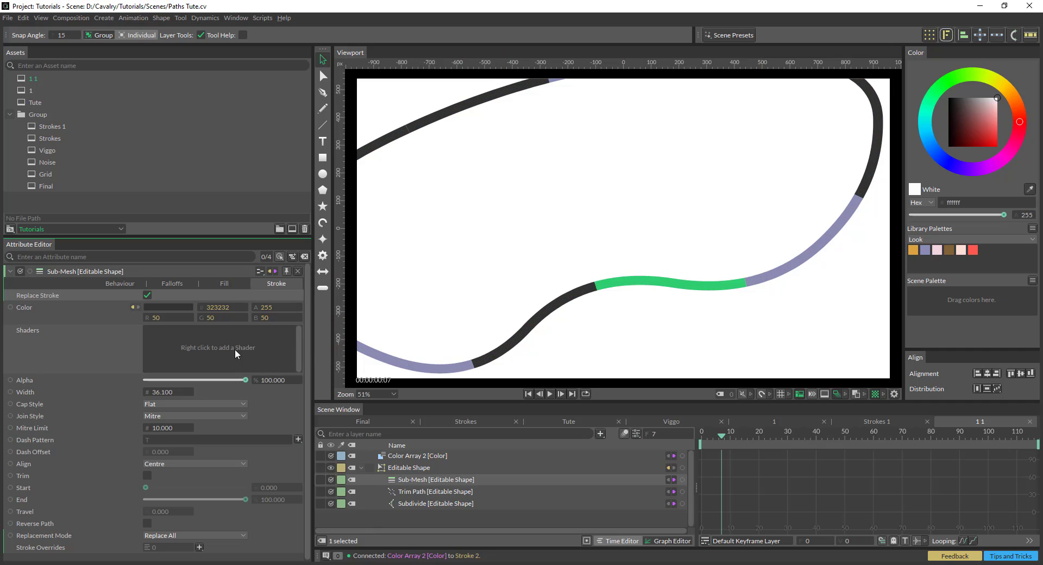
Step: Set the Trim Path deformer's Count to 15
{"action": "left_click", "coordinate": [436, 492]}
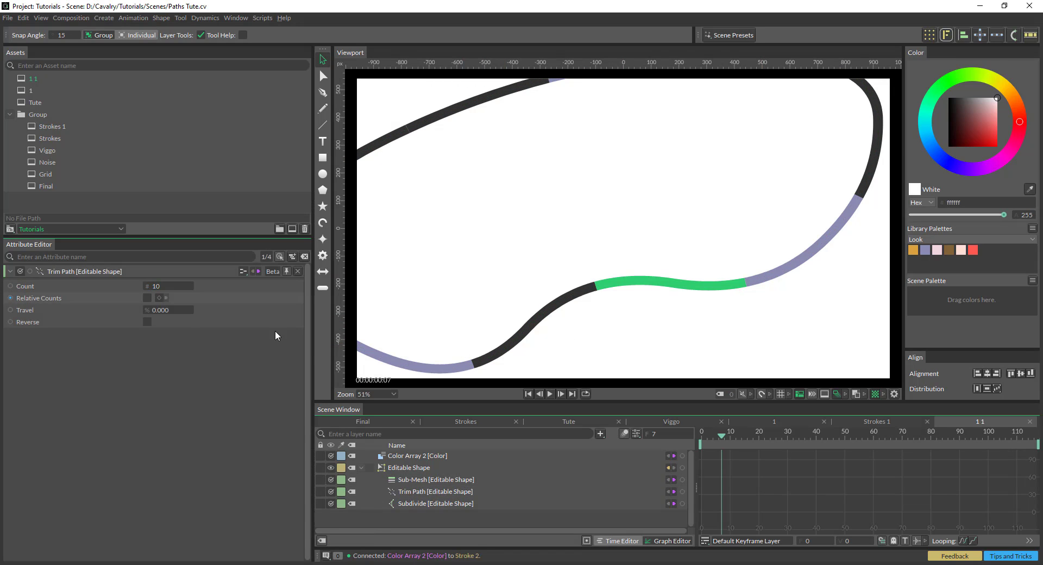
{"action": "type", "text": "25"}
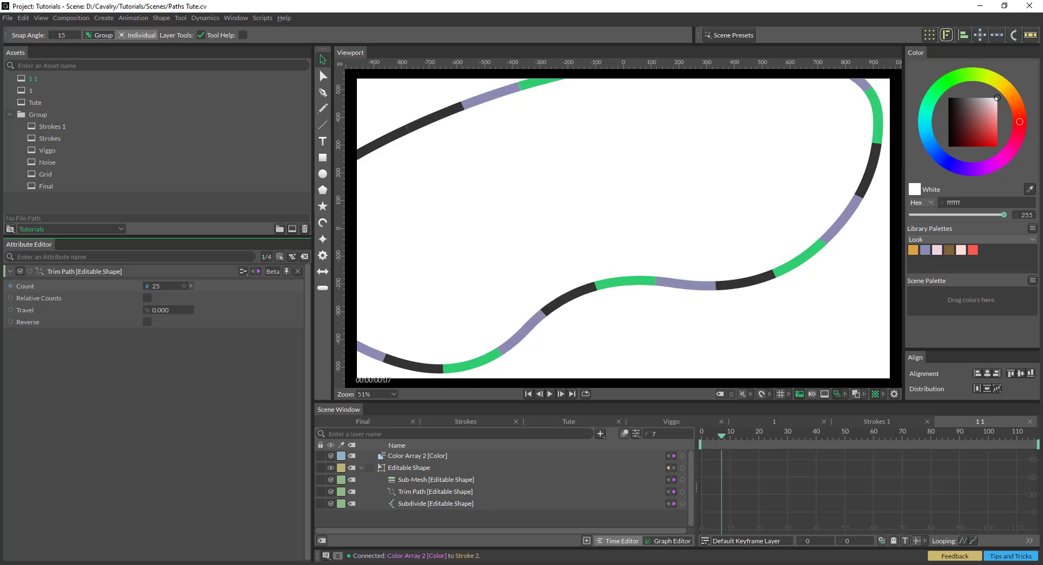
{"action": "type", "text": "11"}
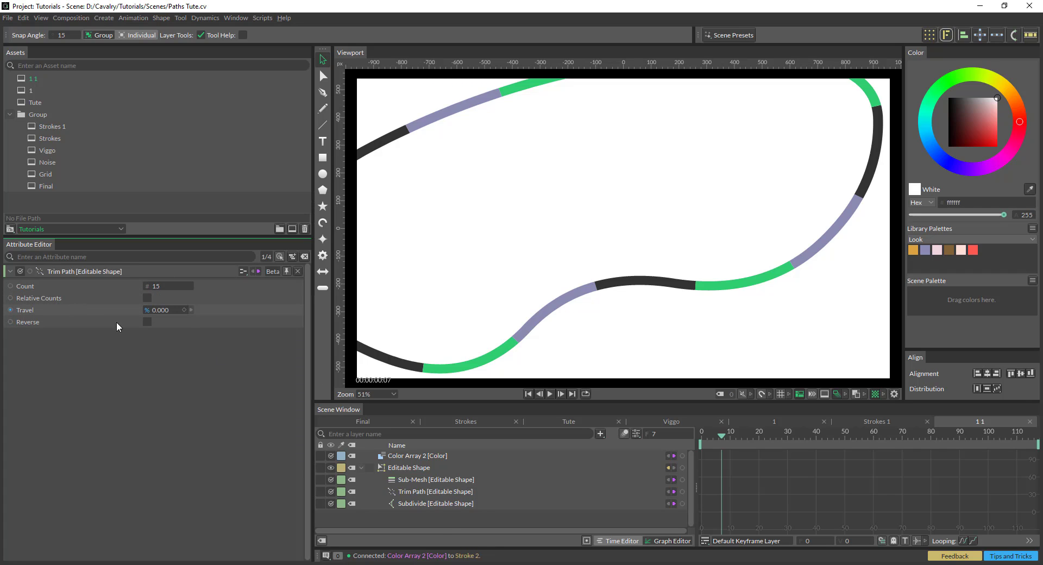
{"action": "mouse_move", "coordinate": [40, 310]}
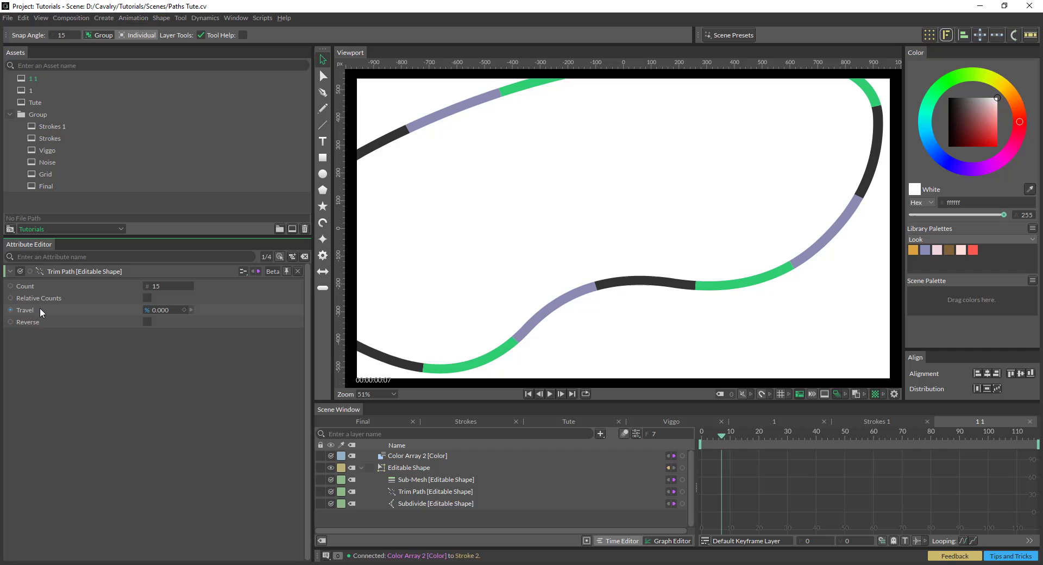
Step: Drive Trim Path Travel with a Frame behaviour and set its Strength to 50
{"action": "right_click", "coordinate": [40, 310]}
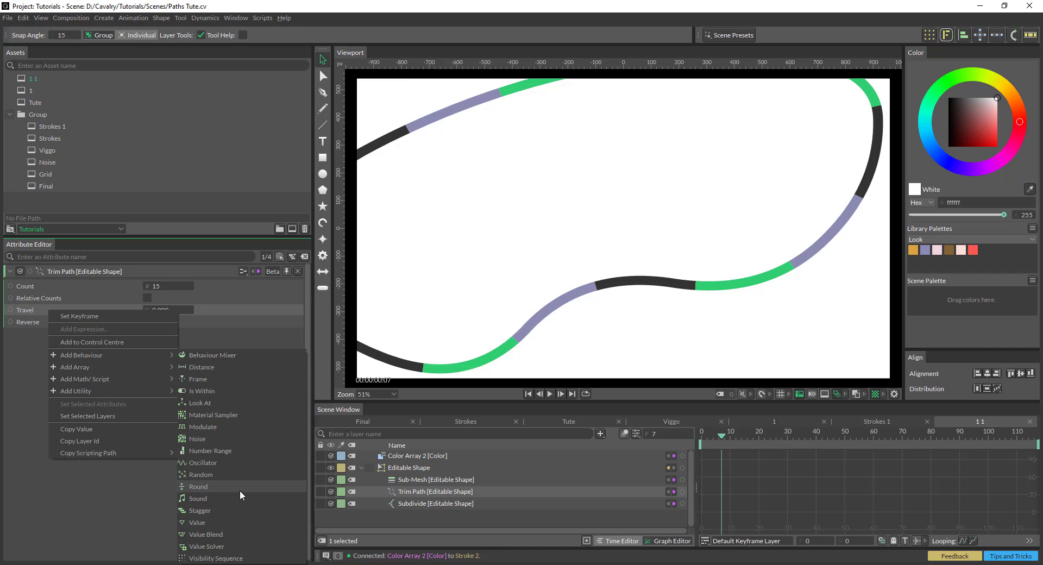
{"action": "left_click", "coordinate": [198, 379]}
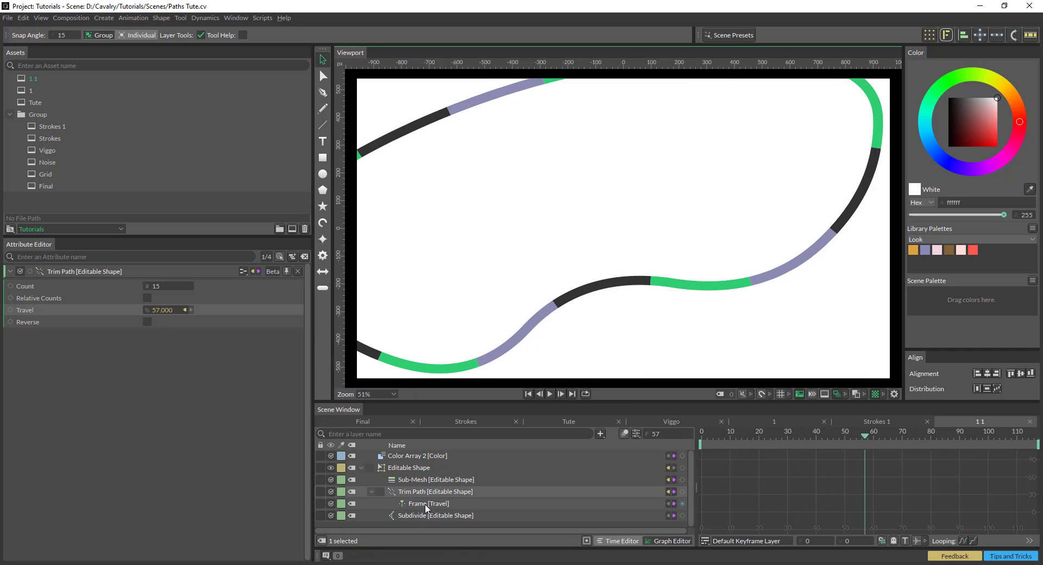
{"action": "left_click", "coordinate": [428, 503]}
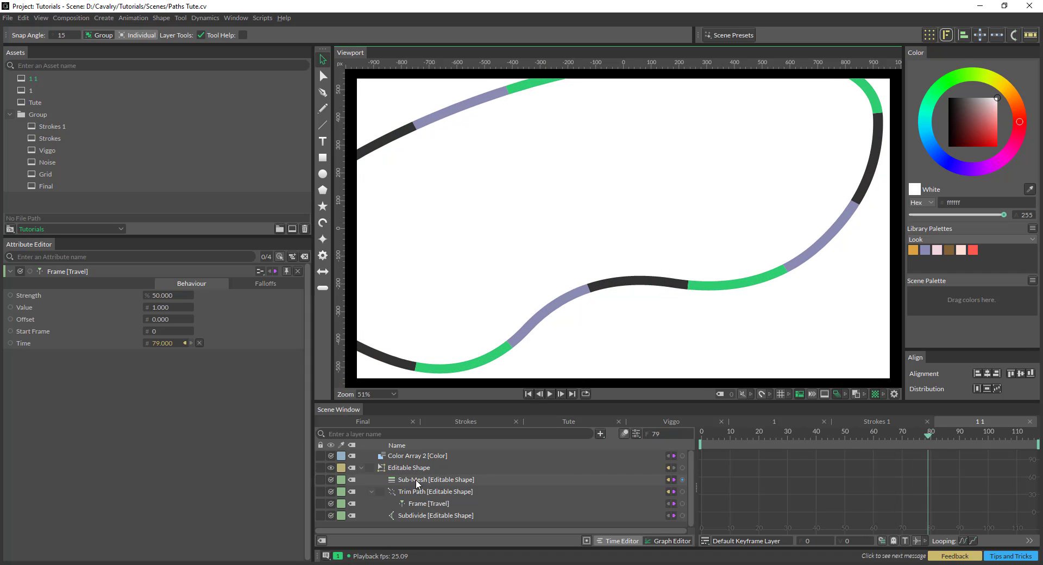
Step: Thin the Sub-Mesh stroke width to about 19 and attach a Modulate behaviour
{"action": "left_click", "coordinate": [435, 479]}
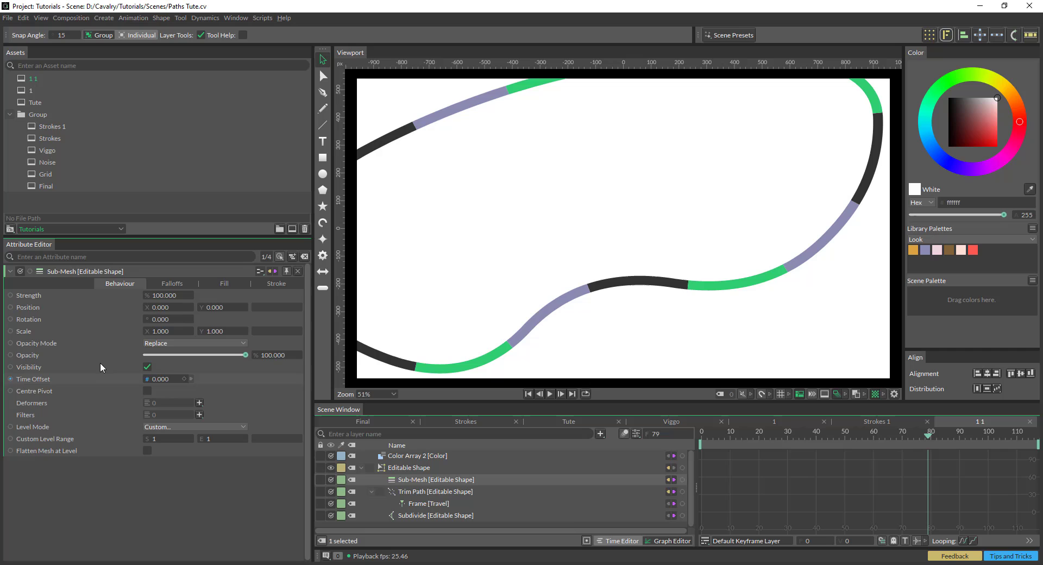
{"action": "left_click", "coordinate": [276, 284]}
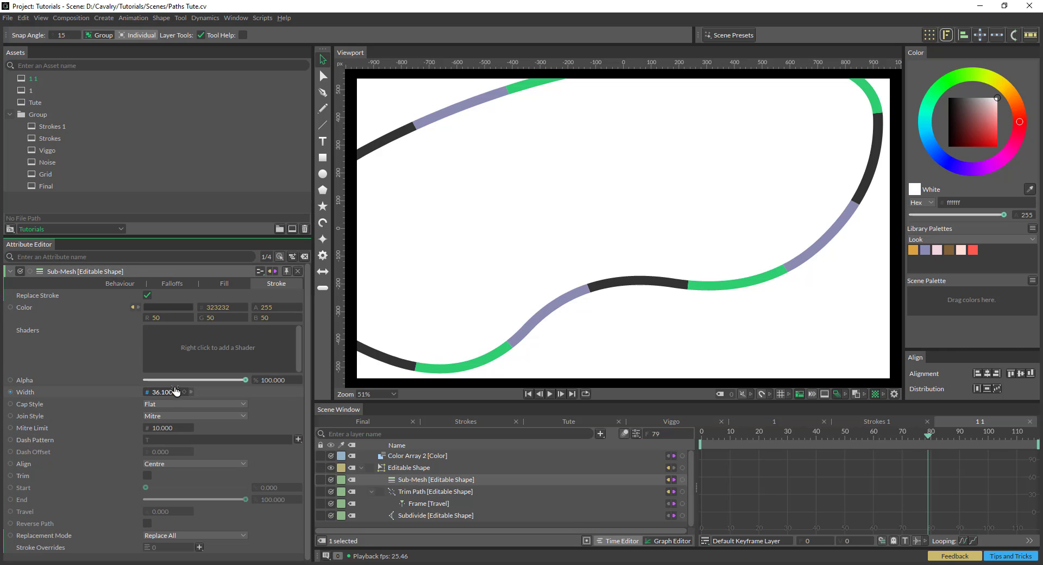
{"action": "left_click_drag", "start_coordinate": [173, 392], "coordinate": [162, 391]}
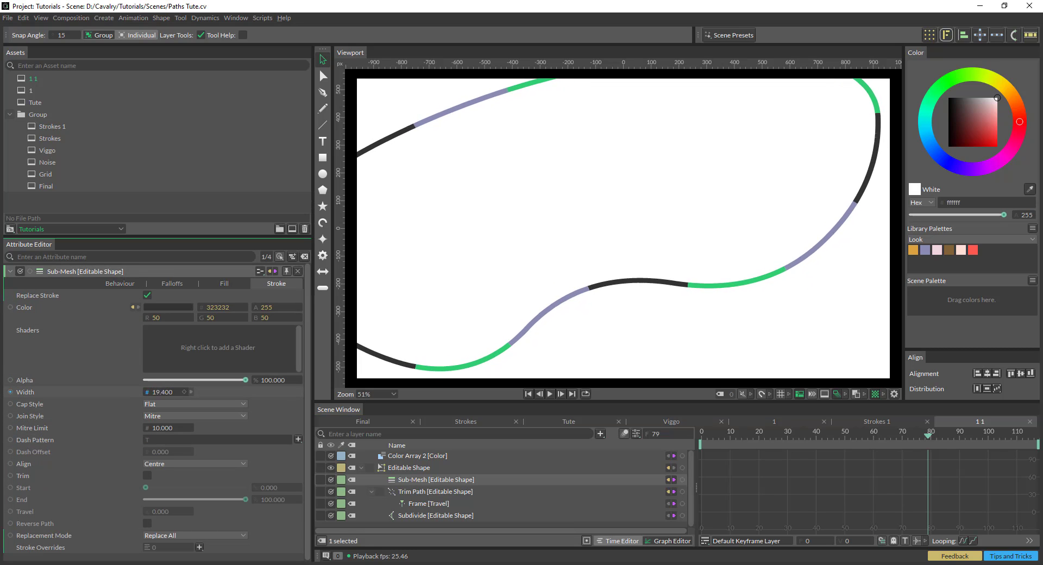
{"action": "right_click", "coordinate": [22, 392]}
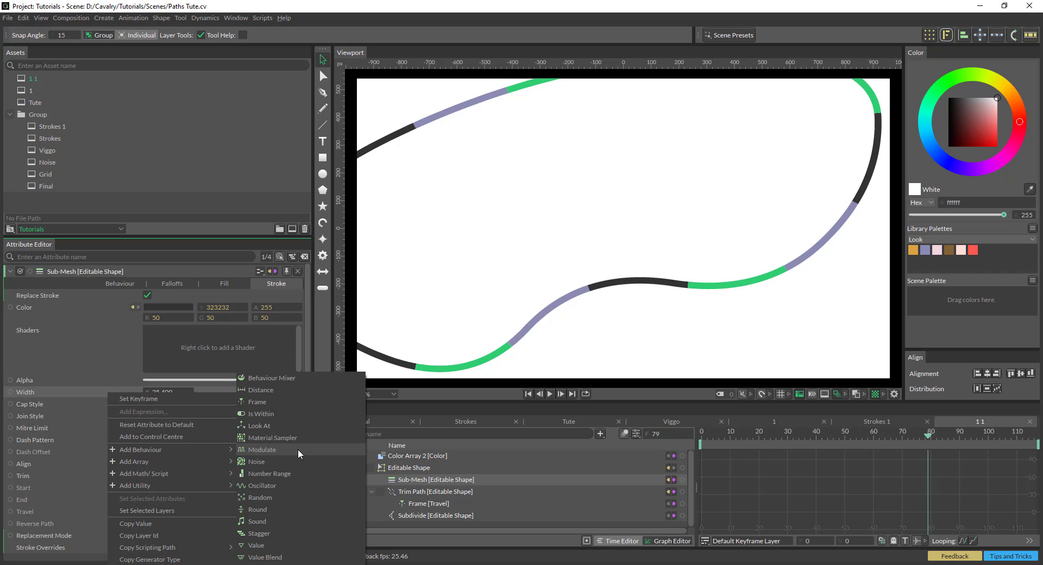
{"action": "left_click", "coordinate": [262, 449]}
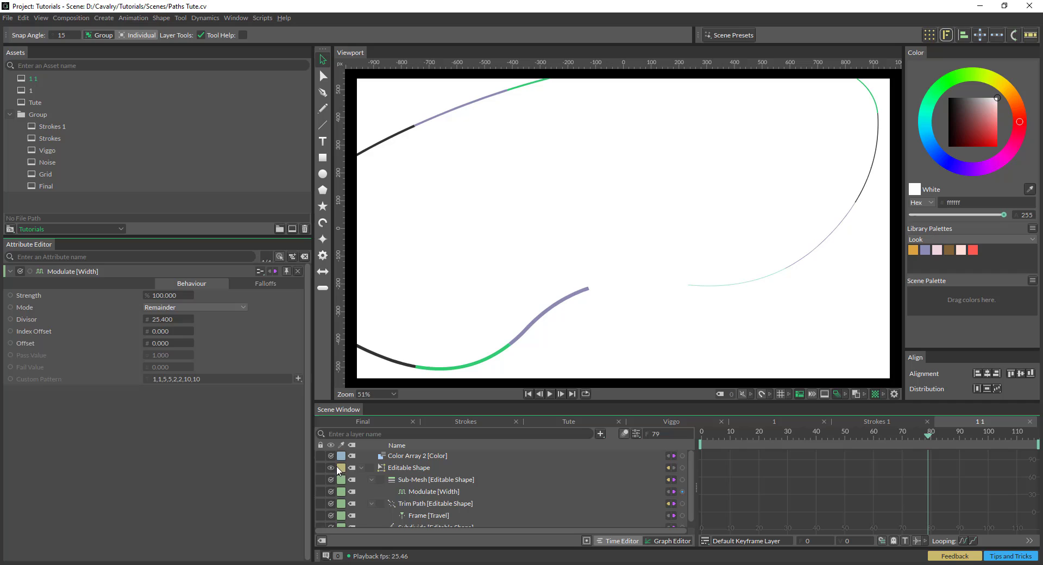
Step: Set Modulate to Custom Pattern 10,20,40,30,5,25 and preview playback
{"action": "left_click", "coordinate": [195, 307]}
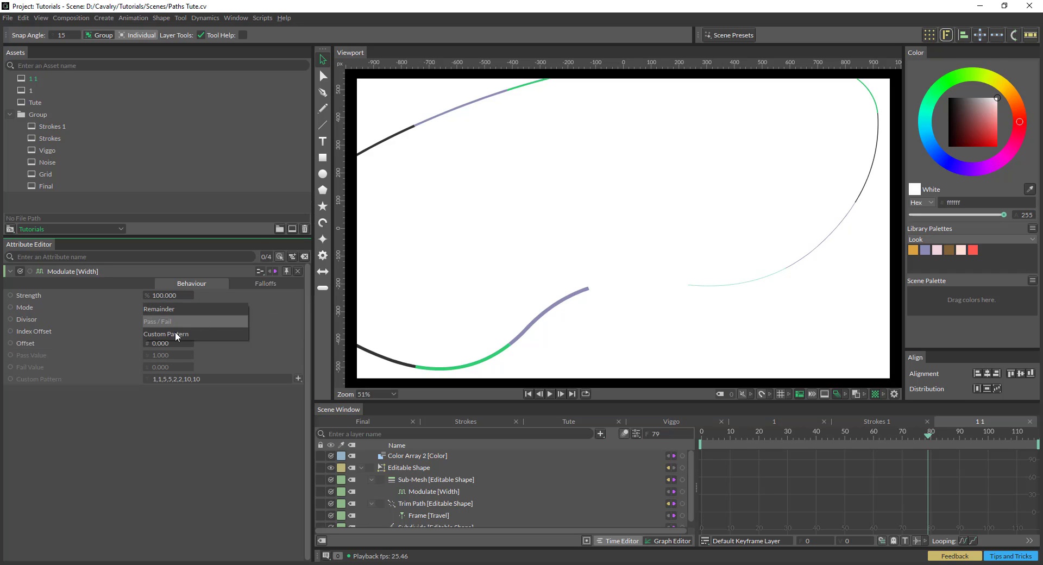
{"action": "left_click", "coordinate": [165, 333]}
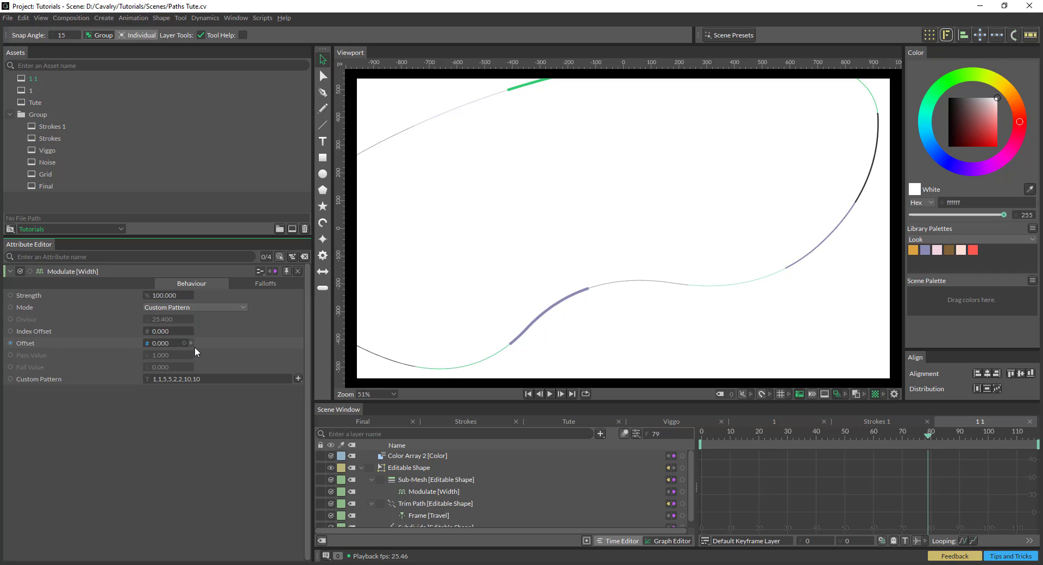
{"action": "left_click", "coordinate": [189, 379]}
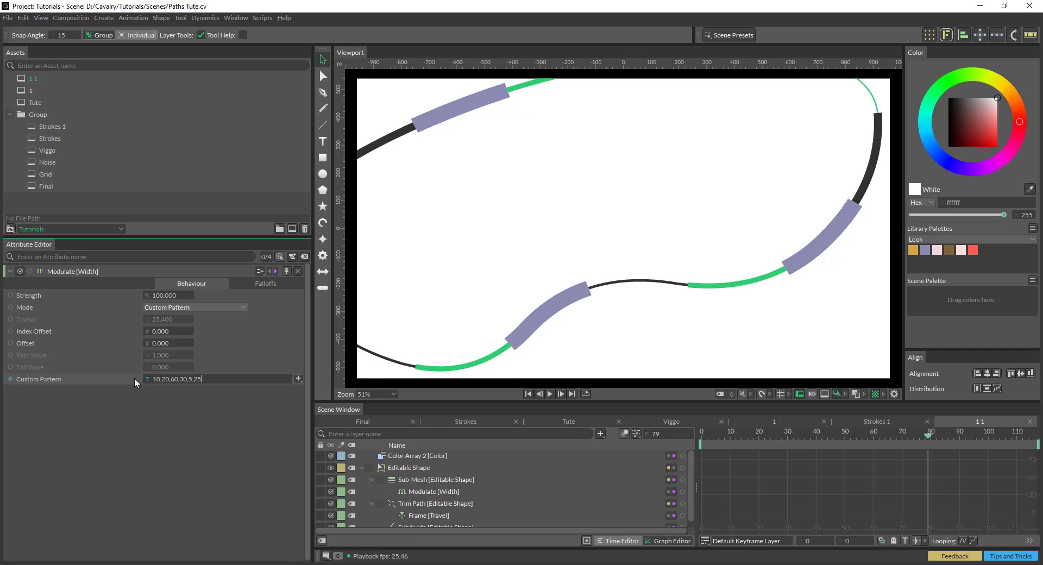
{"action": "left_click", "coordinate": [550, 394]}
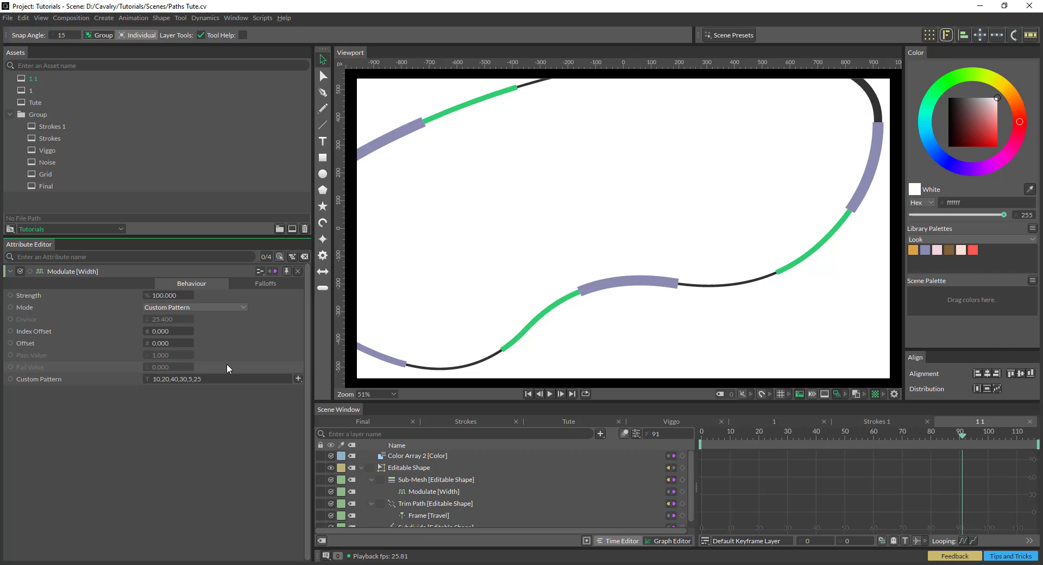
{"action": "left_click", "coordinate": [561, 394]}
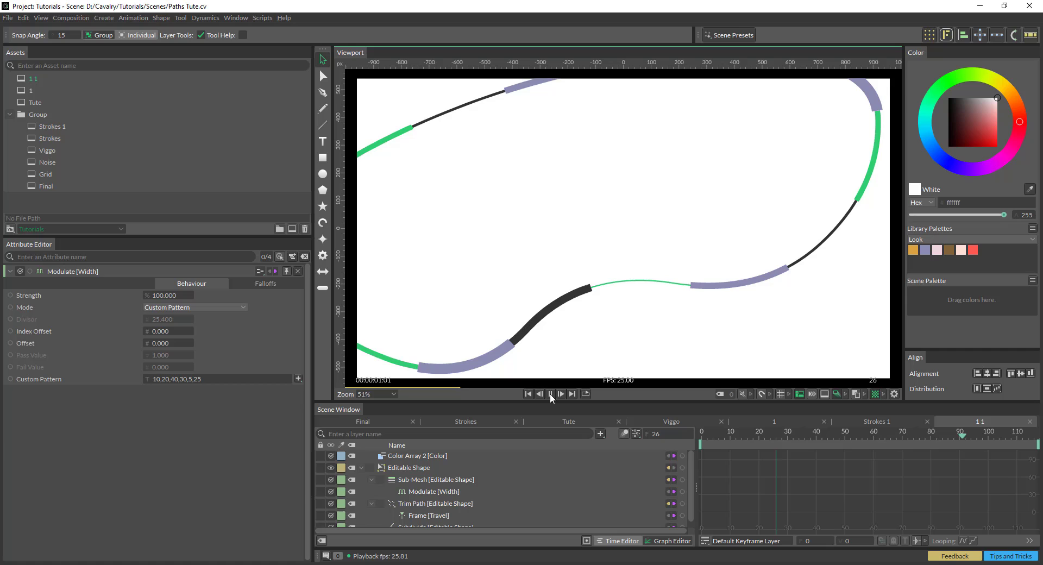
{"action": "left_click", "coordinate": [549, 394]}
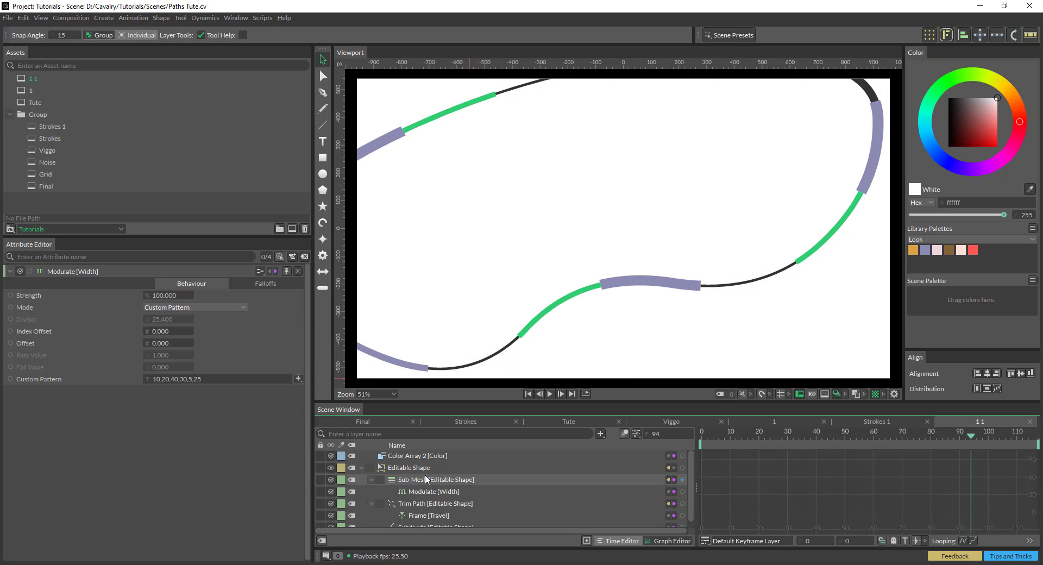
Step: Feed the Sub-Mesh width from a Value Array holding 10, 20, 40 and 30
{"action": "left_click", "coordinate": [431, 479]}
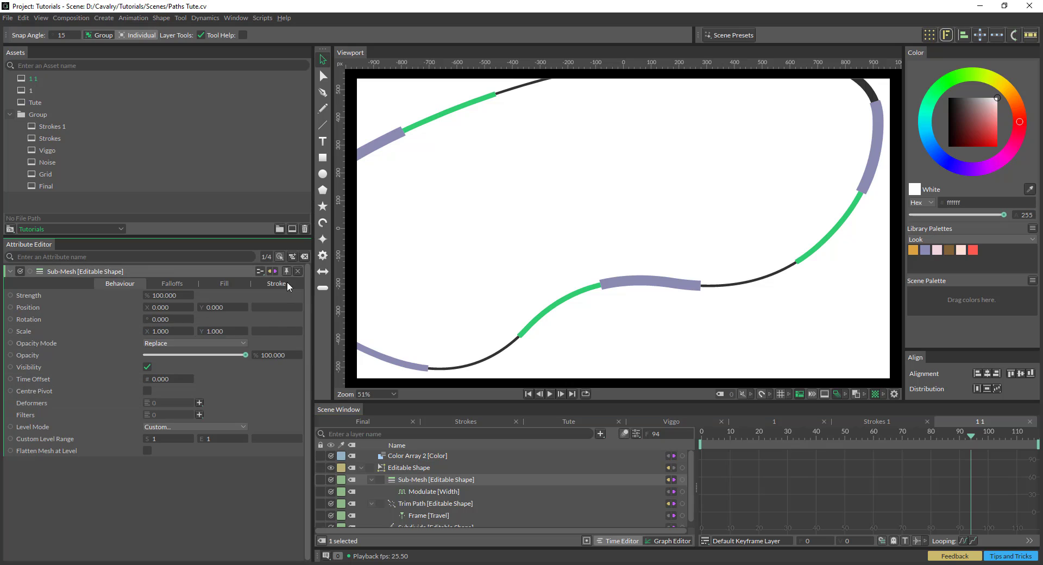
{"action": "left_click", "coordinate": [276, 283]}
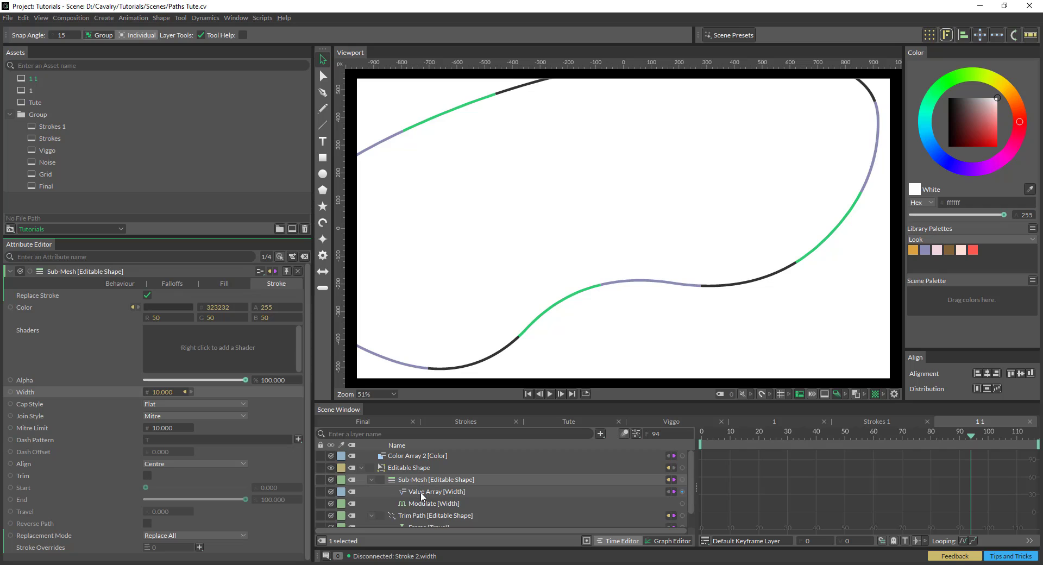
{"action": "left_click", "coordinate": [437, 491]}
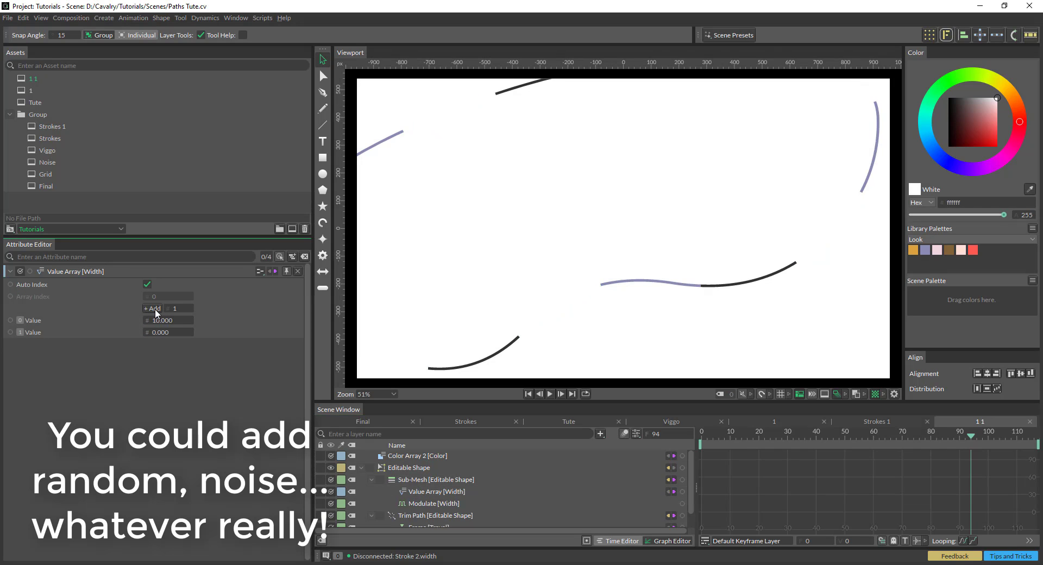
{"action": "left_click", "coordinate": [152, 308]}
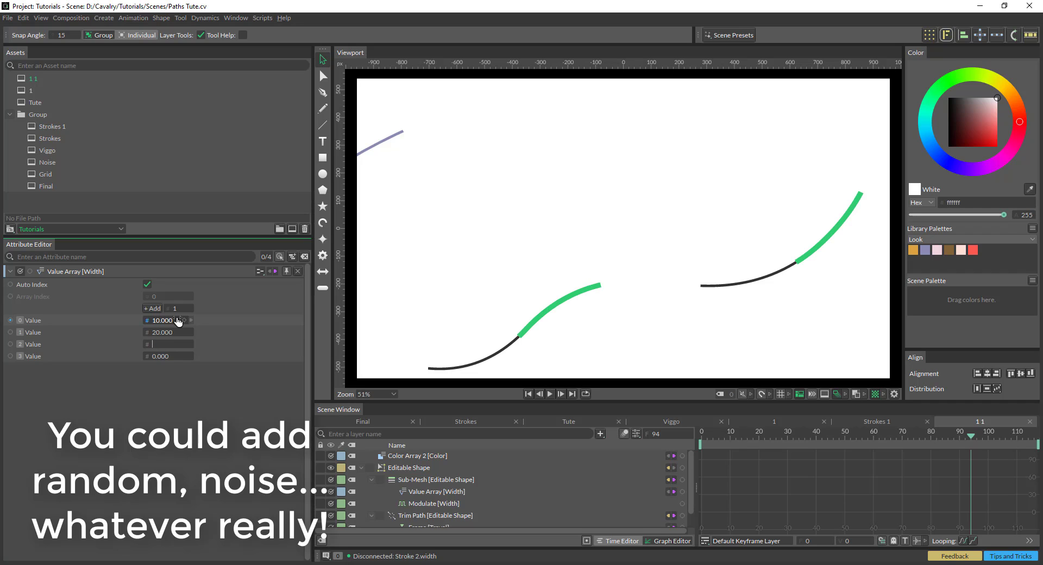
{"action": "type", "text": "30"}
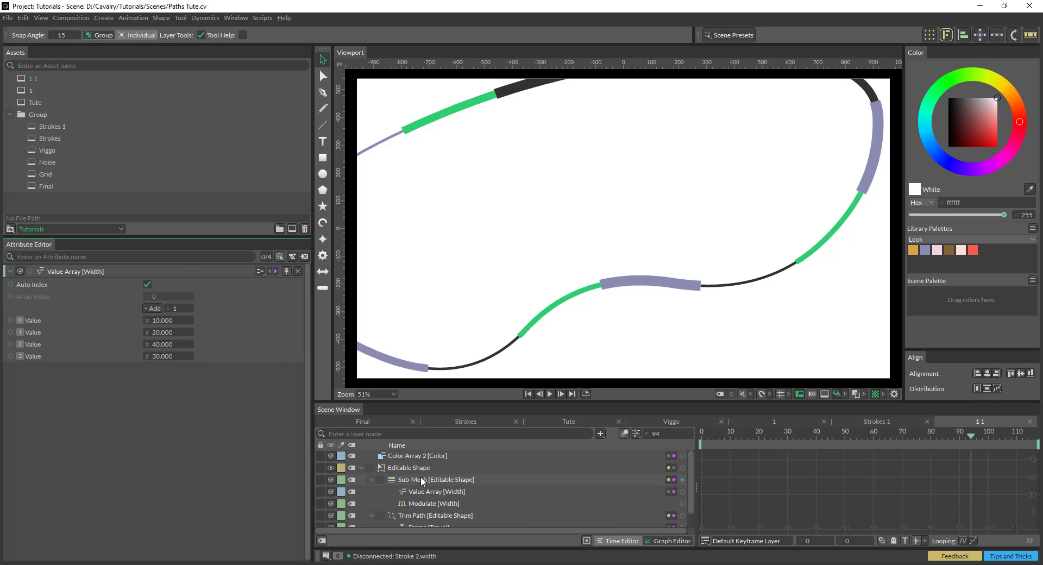
Step: Toggle the width Value Array's Auto Index off and back on
{"action": "left_click", "coordinate": [549, 394]}
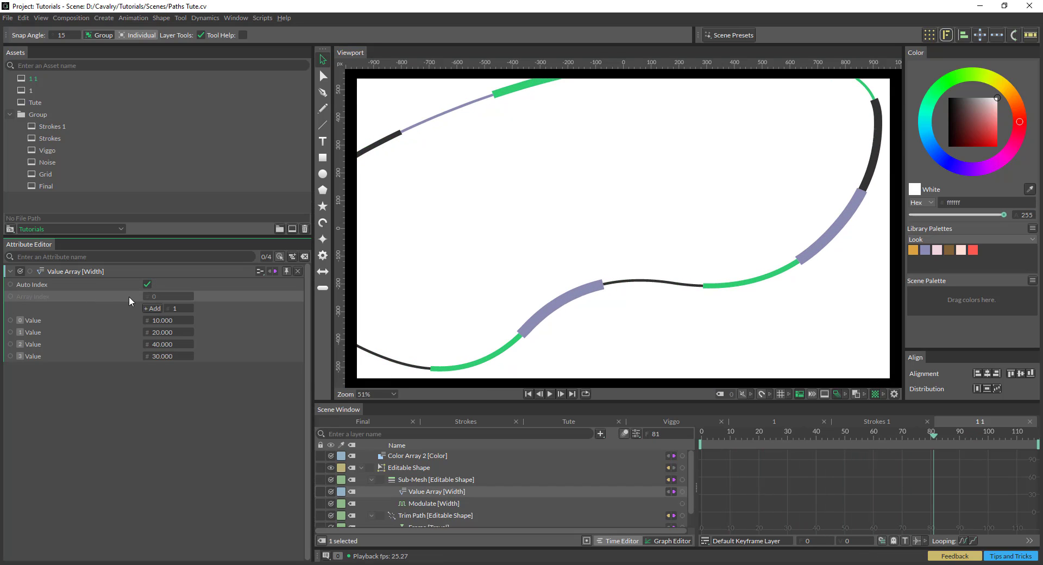
{"action": "left_click", "coordinate": [147, 284]}
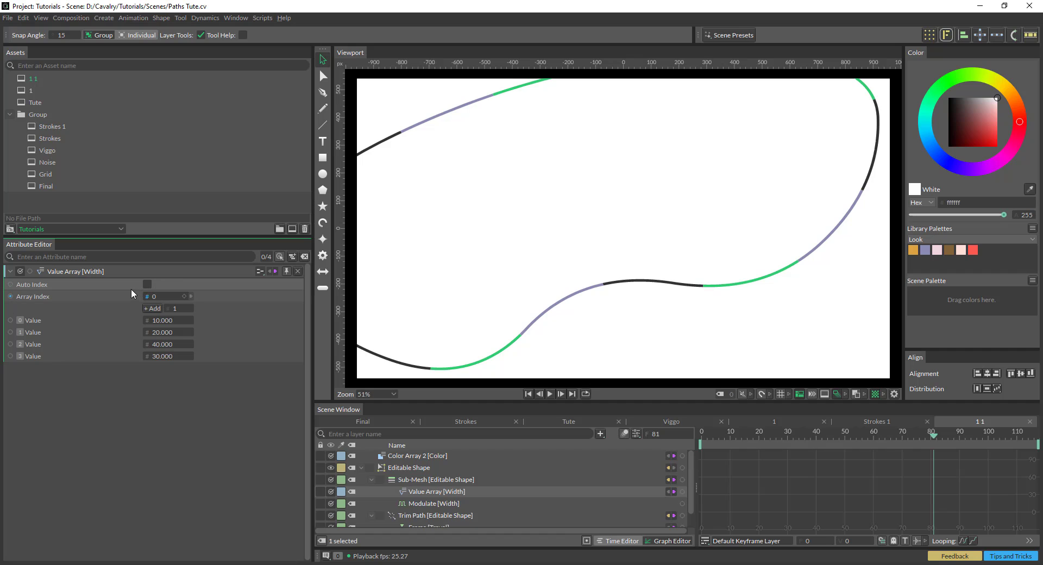
{"action": "left_click", "coordinate": [435, 479]}
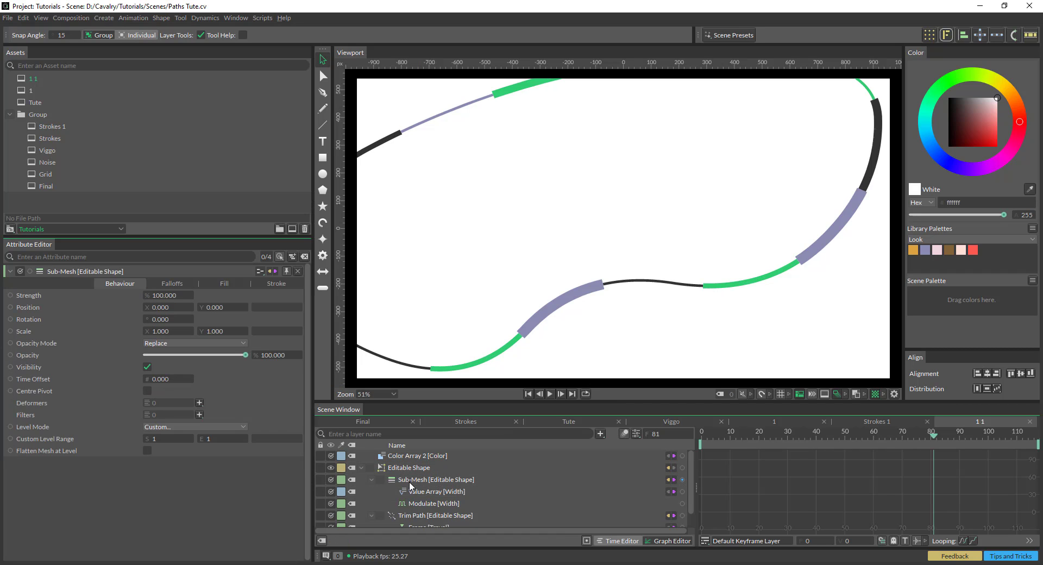
{"action": "left_click", "coordinate": [276, 283]}
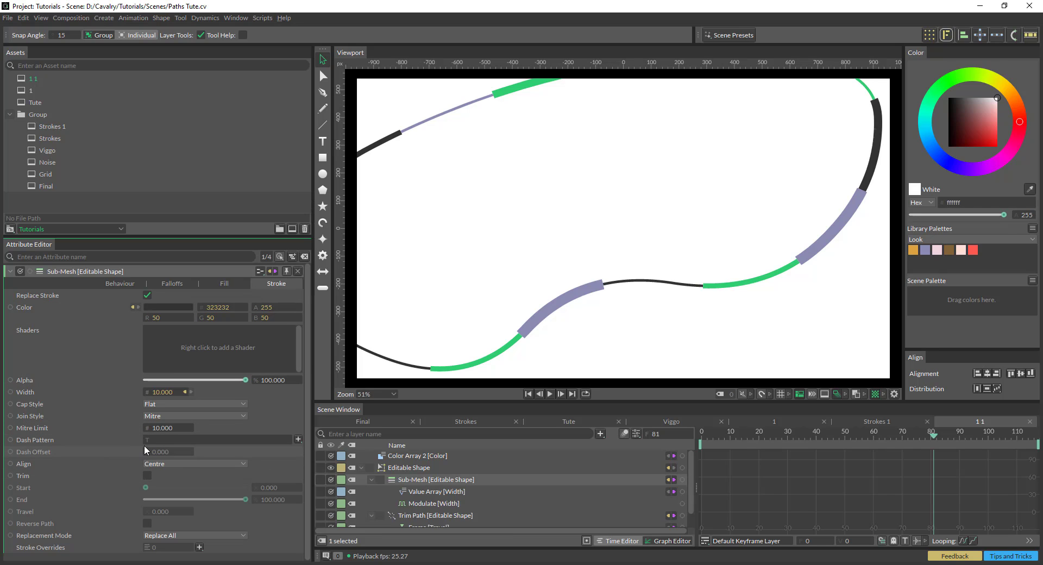
Step: Change the Sub-Mesh stroke Cap Style from Flat to Round
{"action": "left_click", "coordinate": [194, 404]}
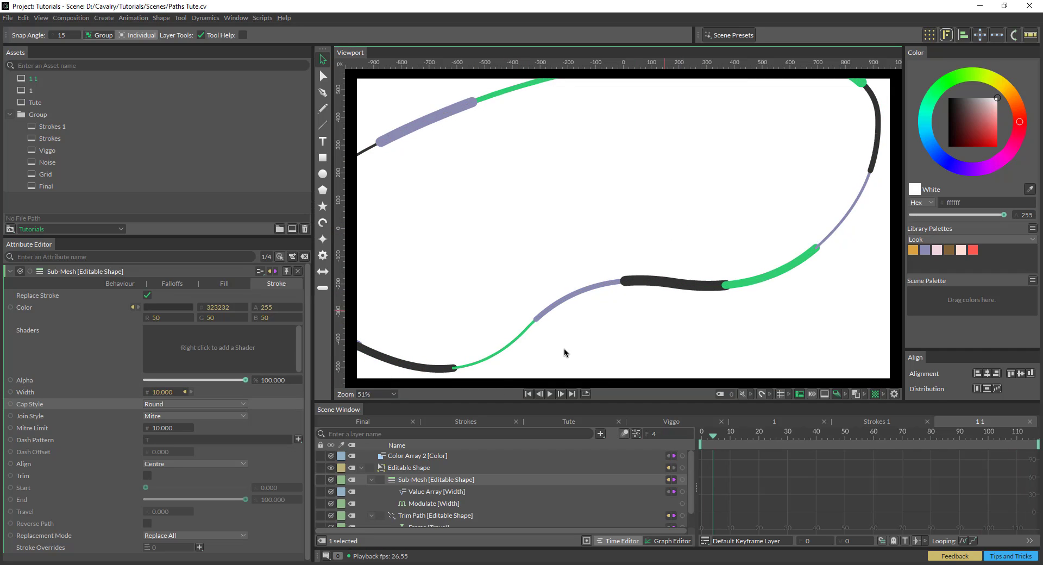
{"action": "mouse_move", "coordinate": [414, 481]}
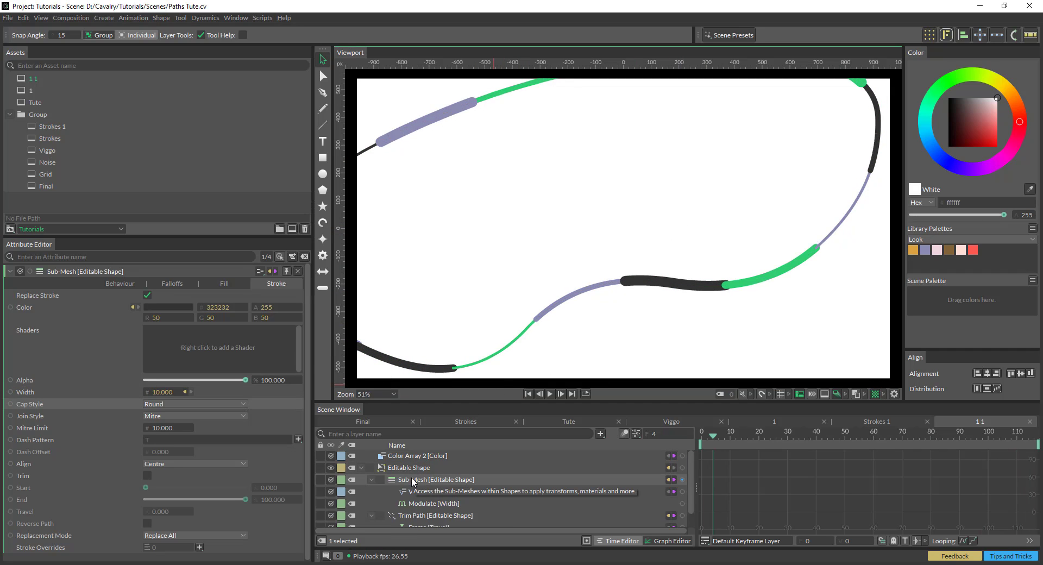
{"action": "left_click", "coordinate": [436, 515]}
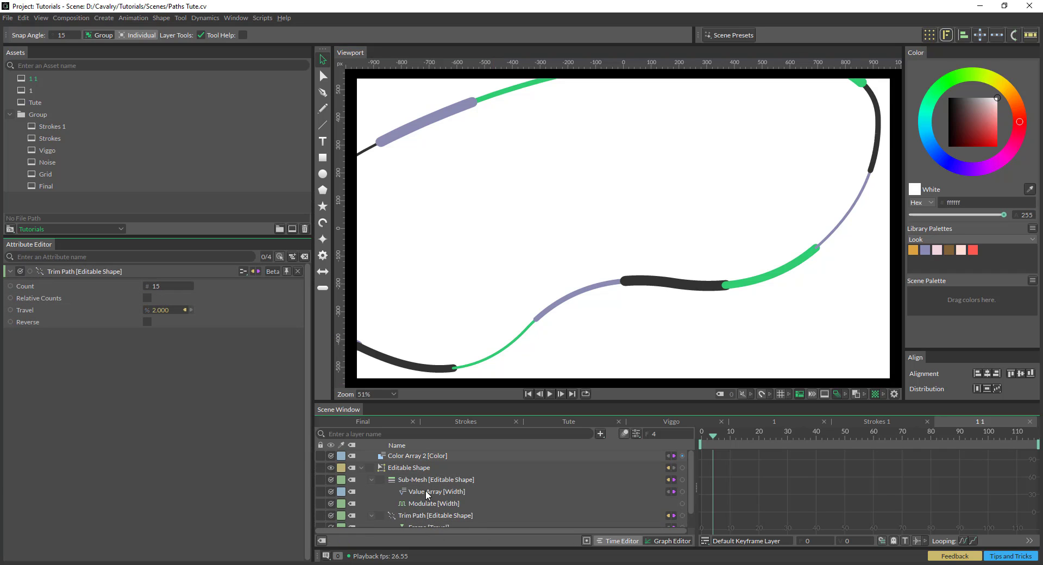
Step: Add a Random behaviour to Frame Travel's value, minimum 0.5, maximum 2, and preview
{"action": "left_click", "coordinate": [428, 509]}
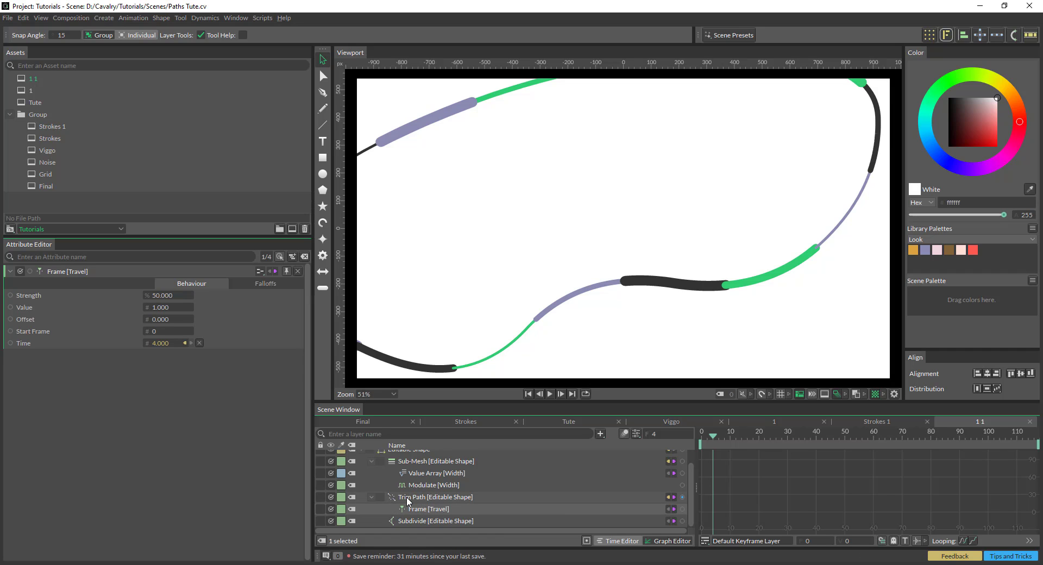
{"action": "right_click", "coordinate": [24, 307]}
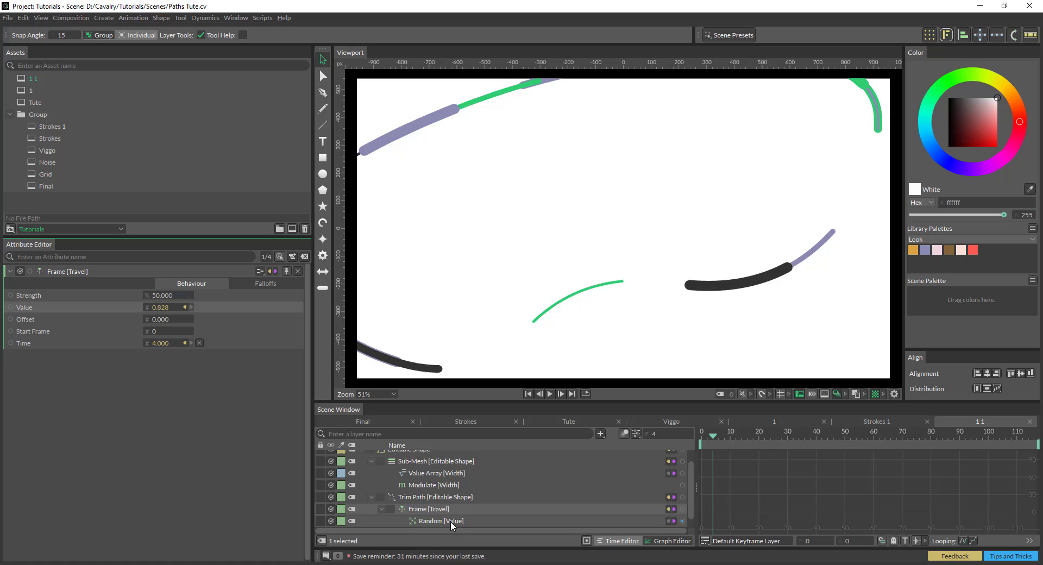
{"action": "left_click", "coordinate": [440, 521]}
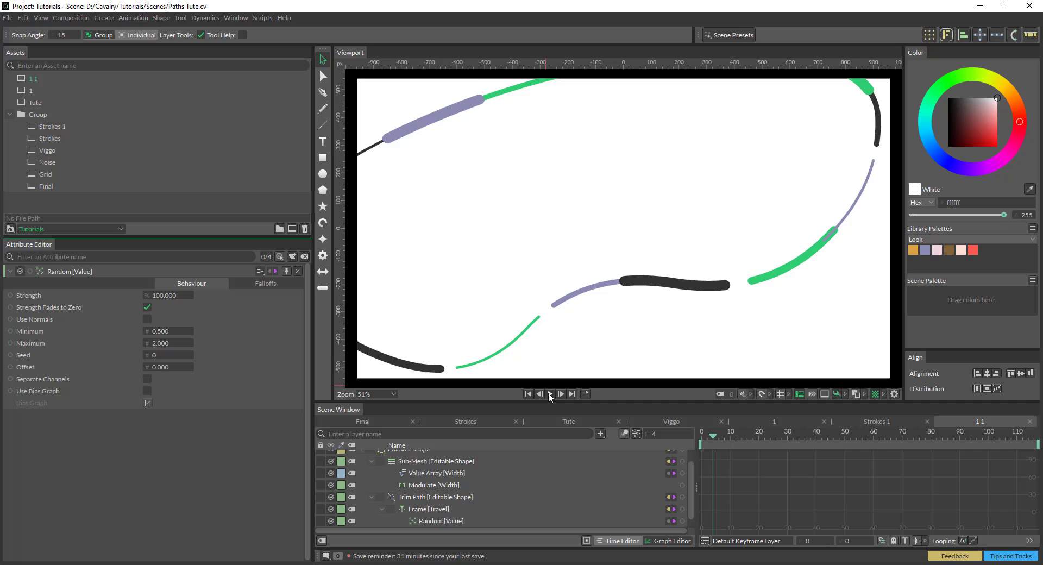
{"action": "left_click", "coordinate": [550, 394]}
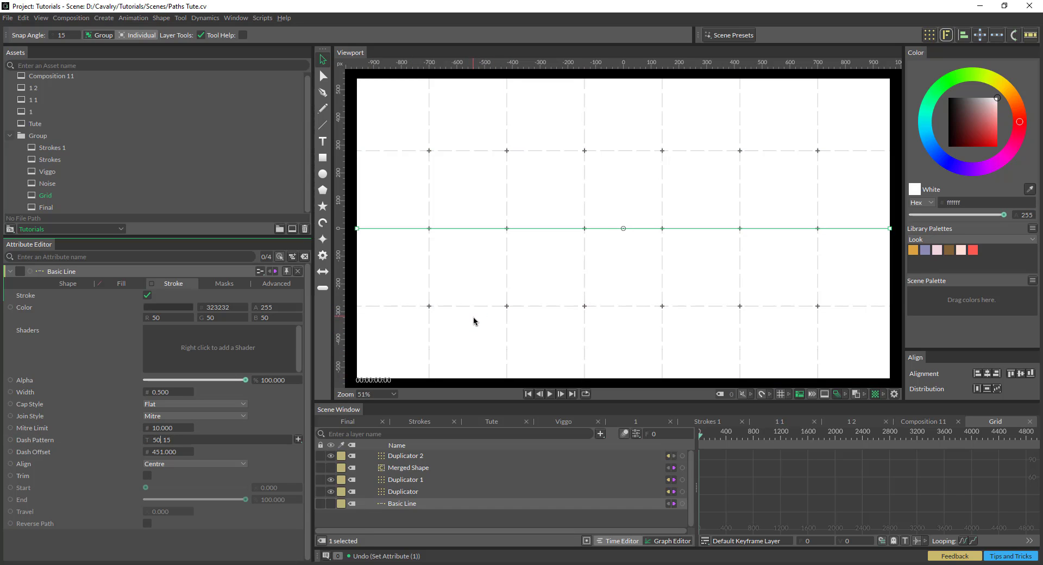
{"action": "mouse_move", "coordinate": [516, 317]}
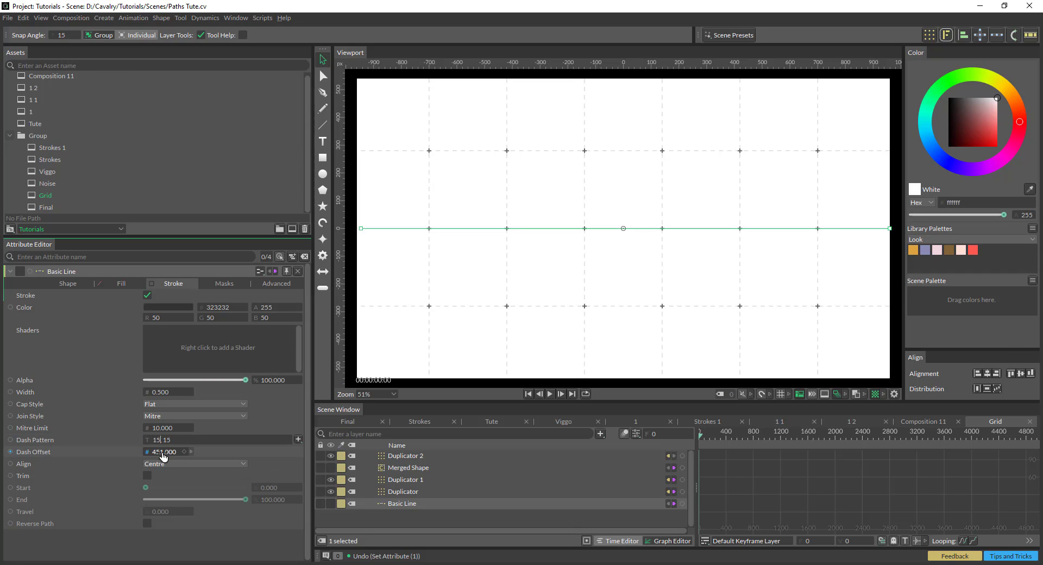
Step: Give the Grid composition's Basic Line a 15,15 dash pattern and adjust Dash Offset
{"action": "type", "text": "715.000"}
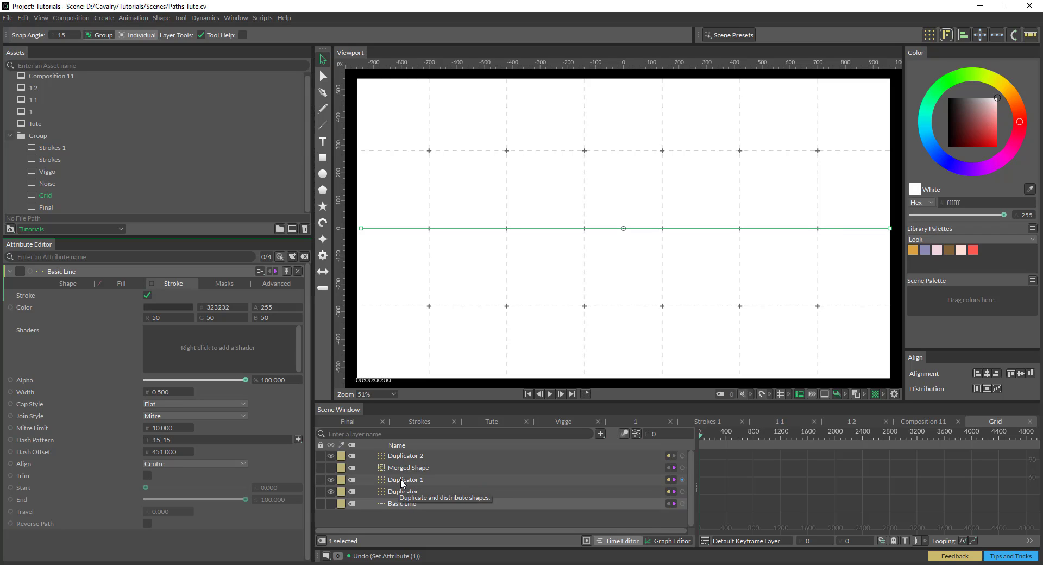
{"action": "mouse_move", "coordinate": [394, 484]}
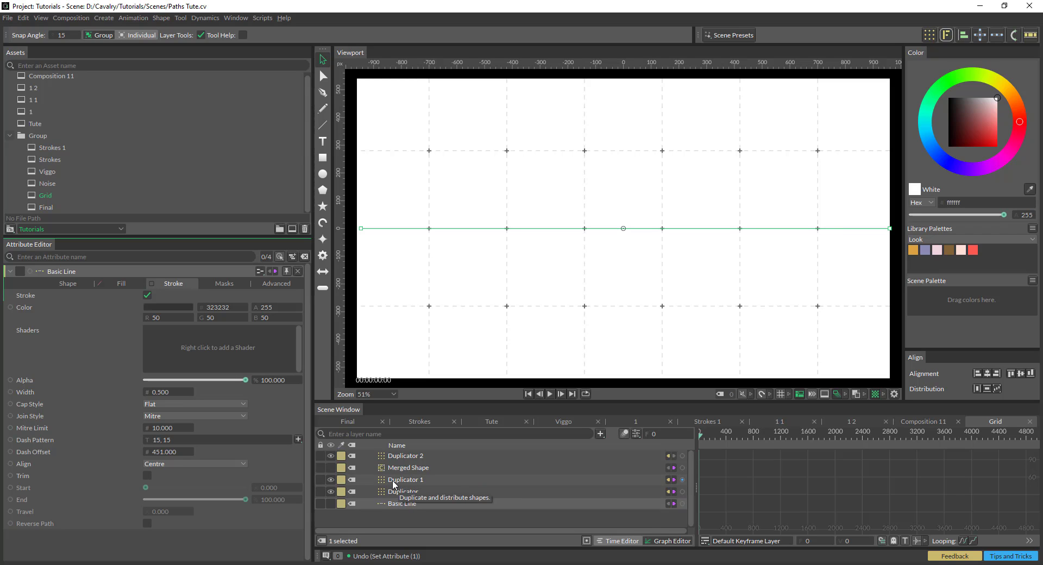
{"action": "mouse_move", "coordinate": [717, 453]}
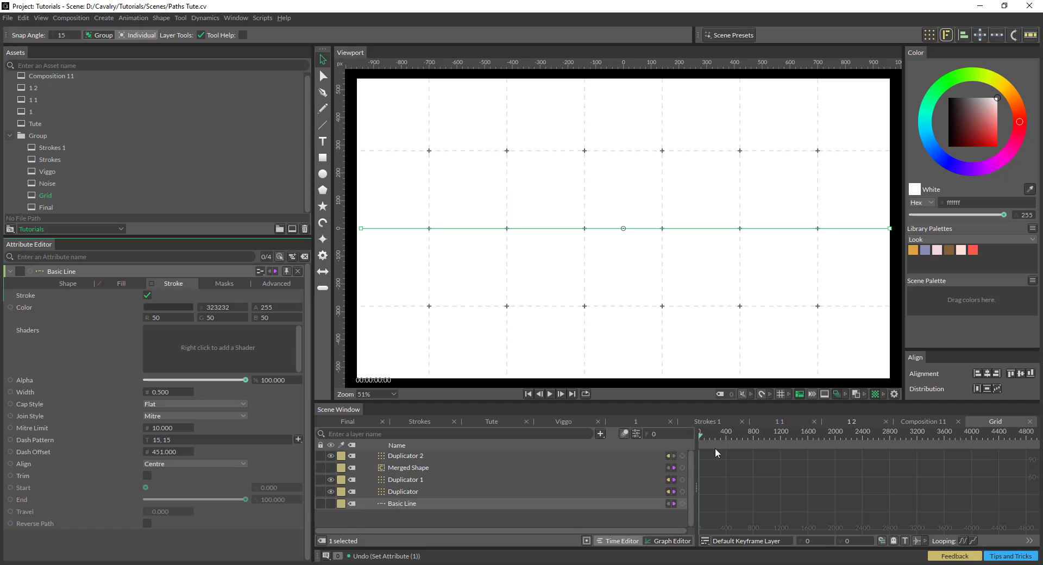
Step: Zoom out and select Duplicator 2 to confirm its intersection distribution
{"action": "left_click", "coordinate": [408, 467]}
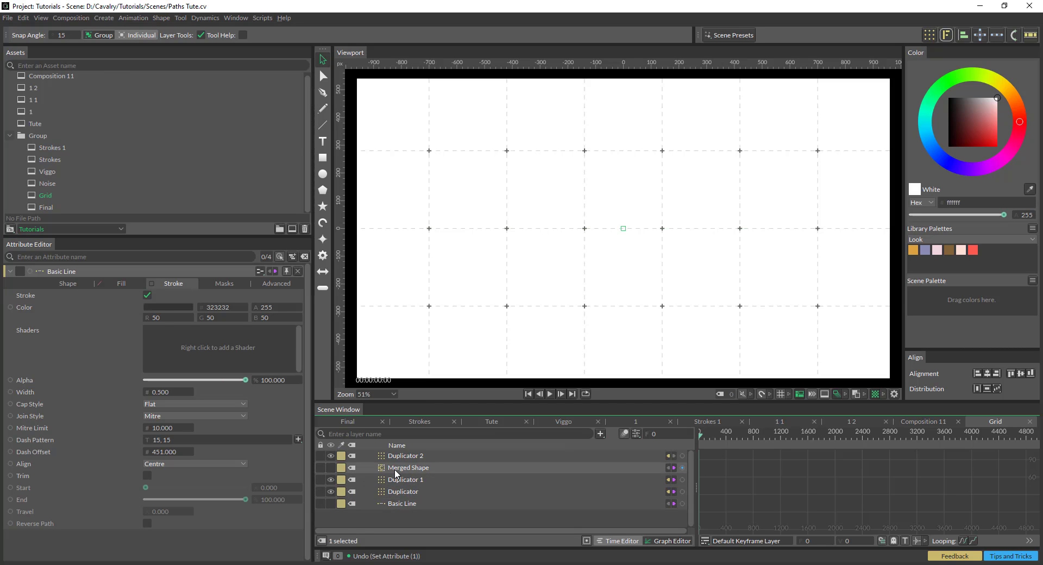
{"action": "left_click", "coordinate": [408, 467]}
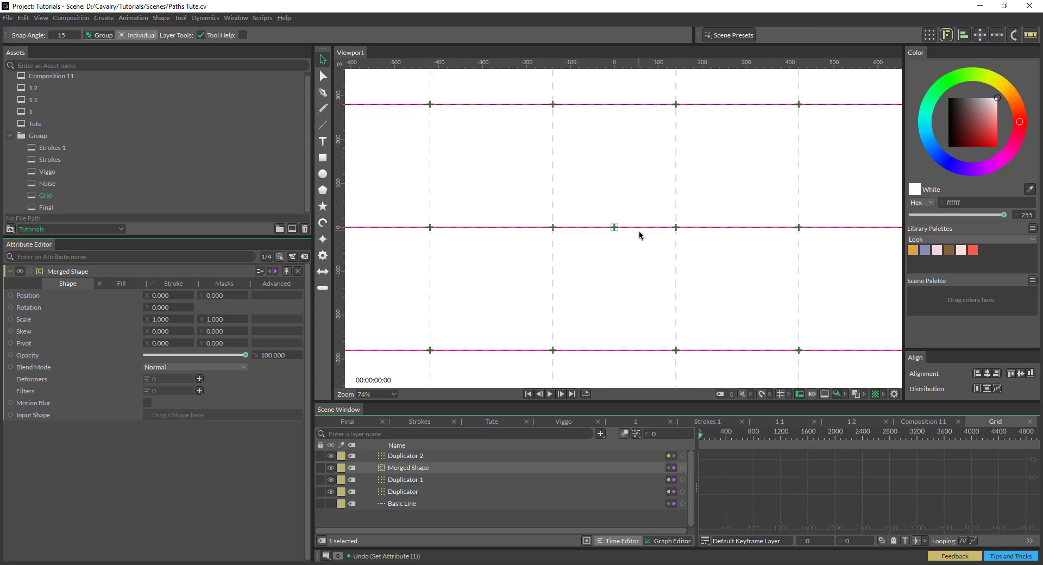
{"action": "scroll", "scroll_direction": "down", "scroll_amount": 3}
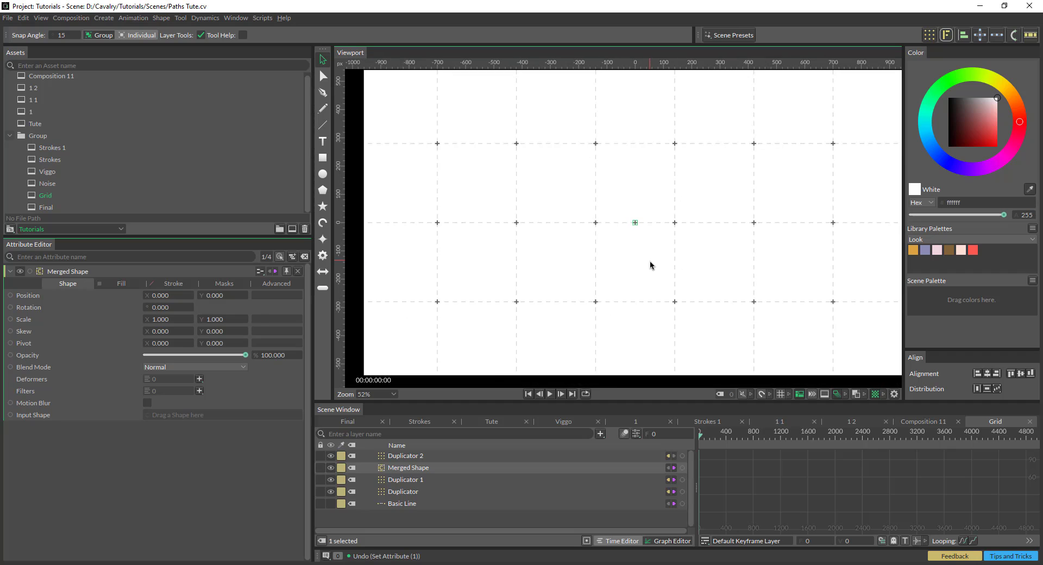
{"action": "left_click", "coordinate": [405, 455]}
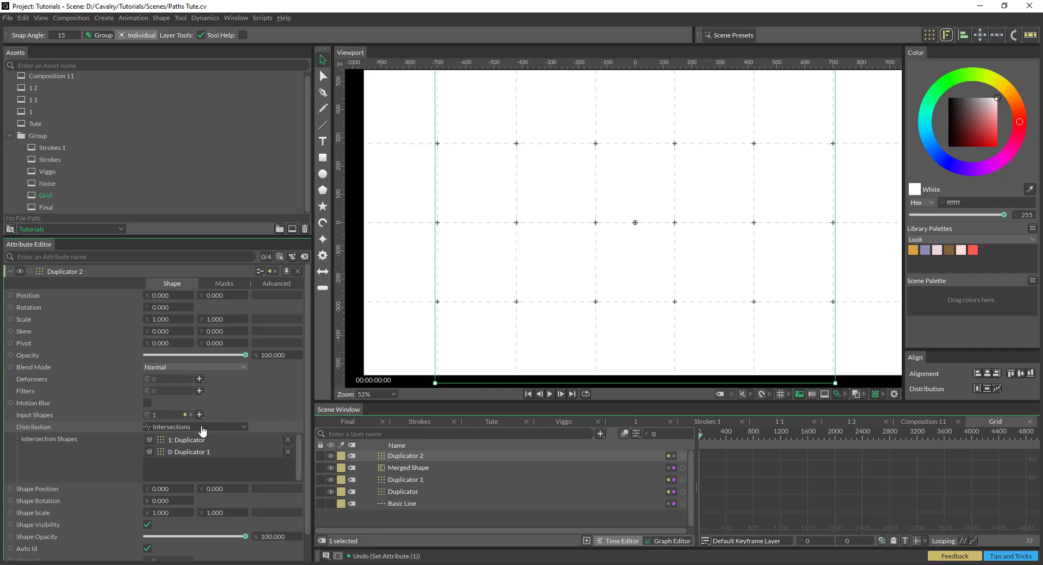
{"action": "mouse_move", "coordinate": [207, 428]}
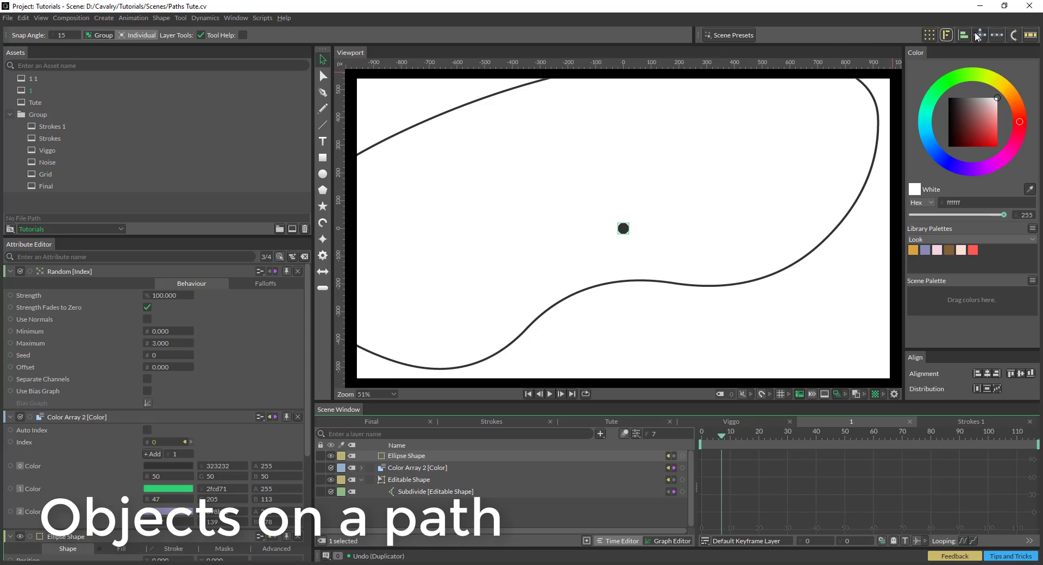
Step: Add a Duplicator that spreads 30 dots along the Editable Shape path, with the index overlay hidden
{"action": "left_click", "coordinate": [404, 455]}
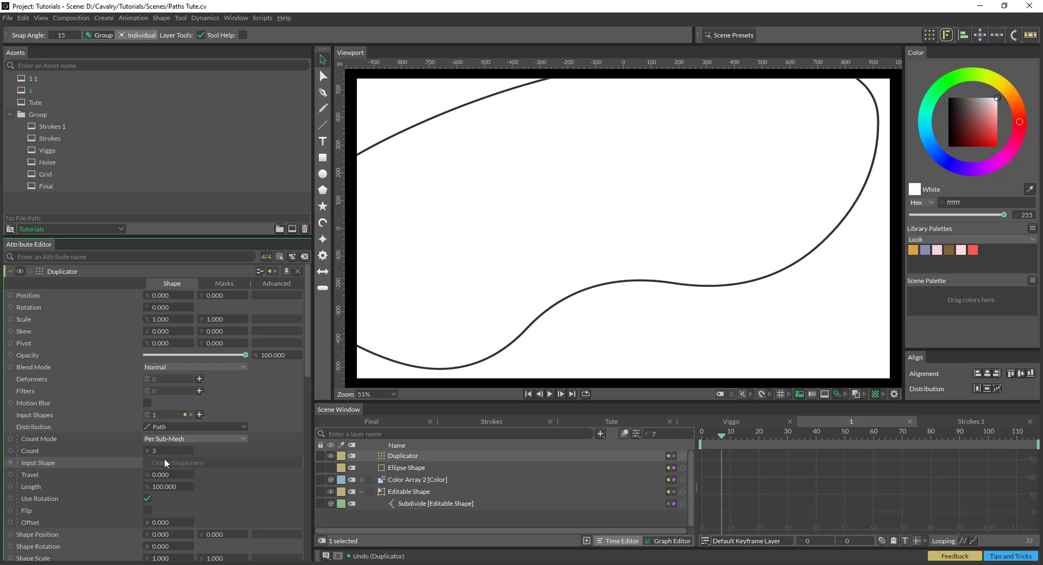
{"action": "mouse_move", "coordinate": [425, 464]}
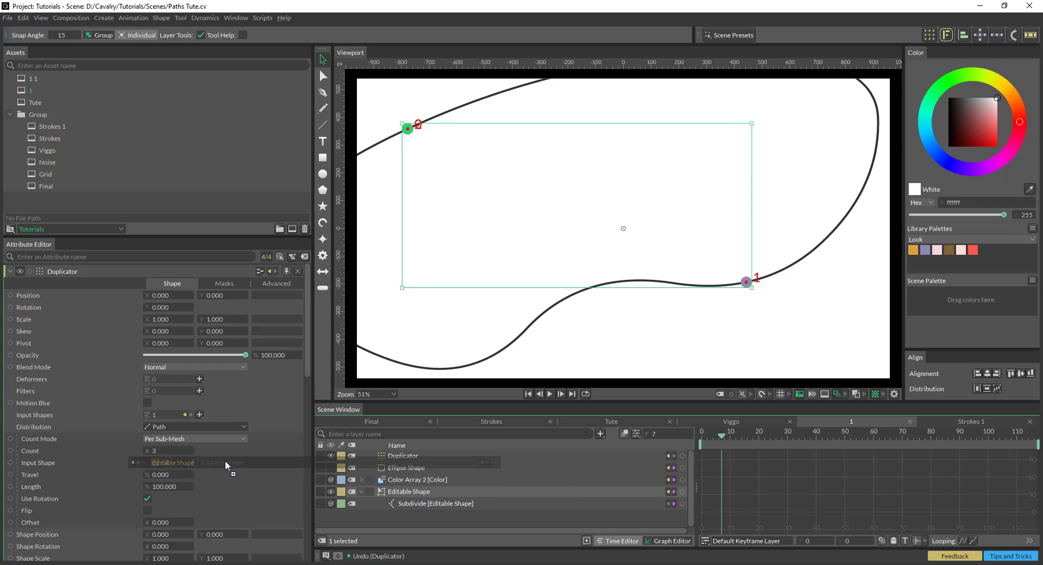
{"action": "left_click", "coordinate": [194, 439]}
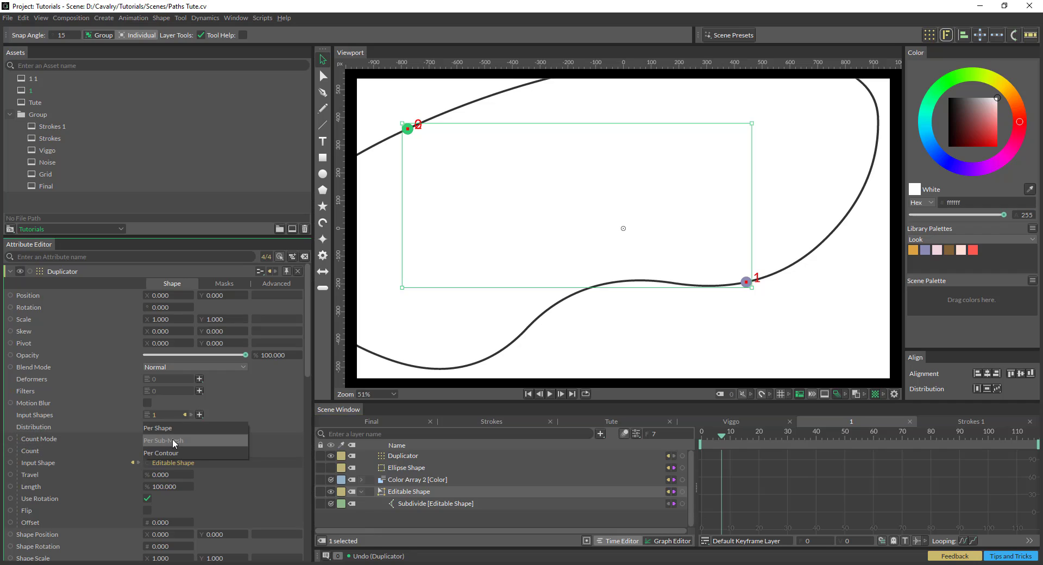
{"action": "mouse_move", "coordinate": [181, 452]}
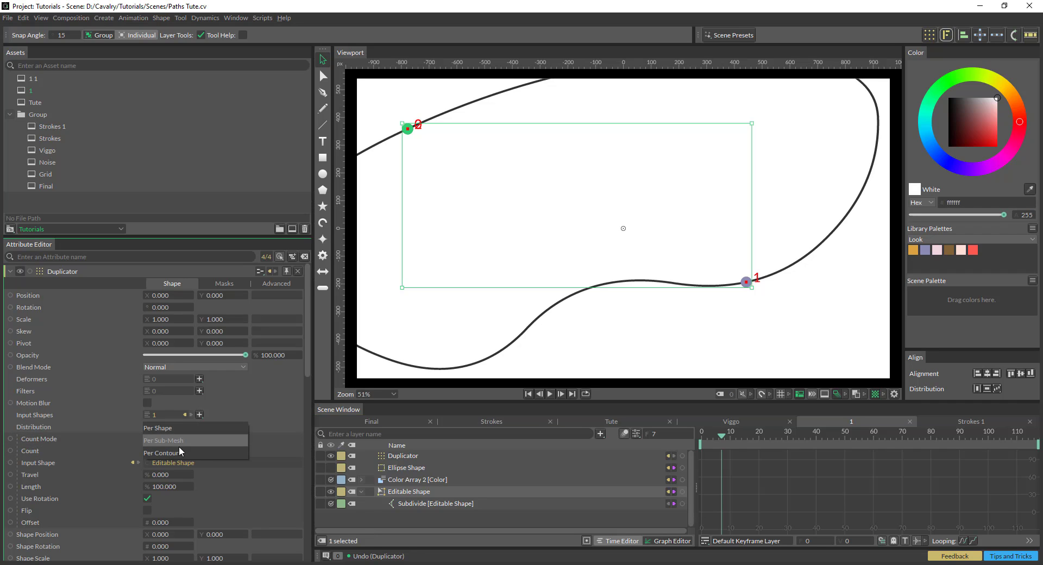
{"action": "left_click", "coordinate": [163, 440]}
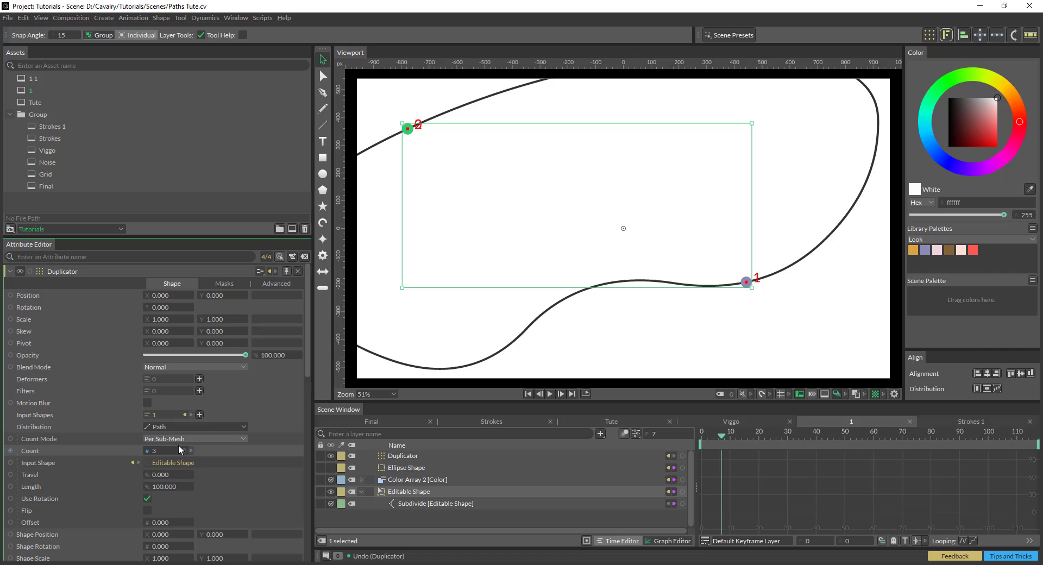
{"action": "type", "text": "18"}
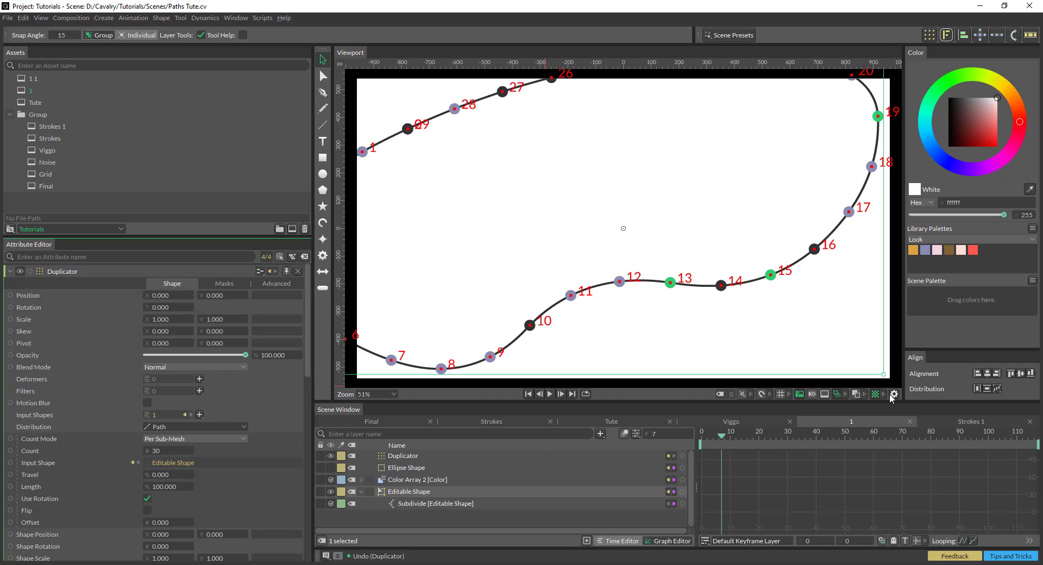
{"action": "left_click", "coordinate": [893, 394]}
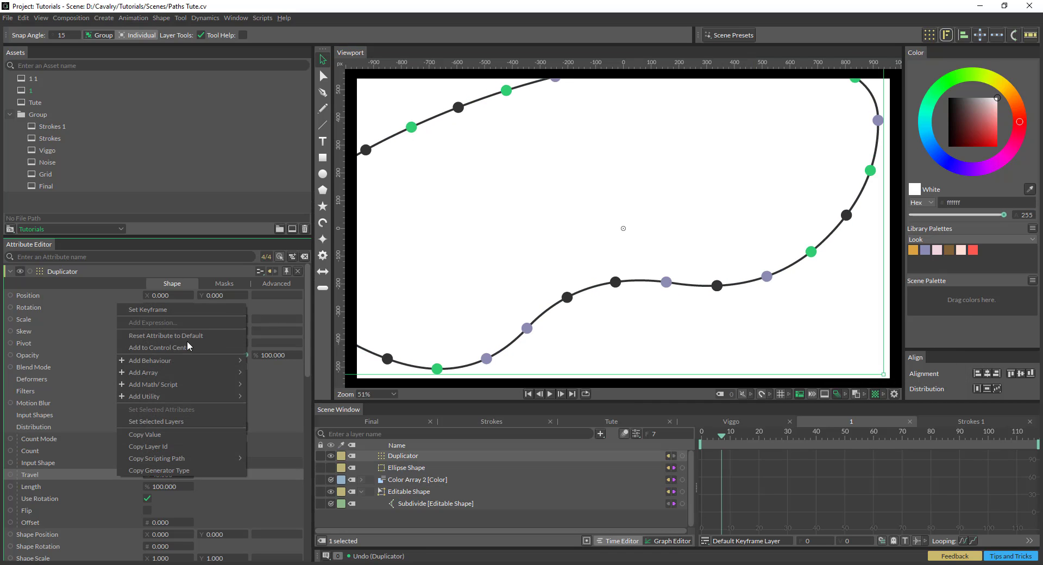
{"action": "mouse_move", "coordinate": [150, 360]}
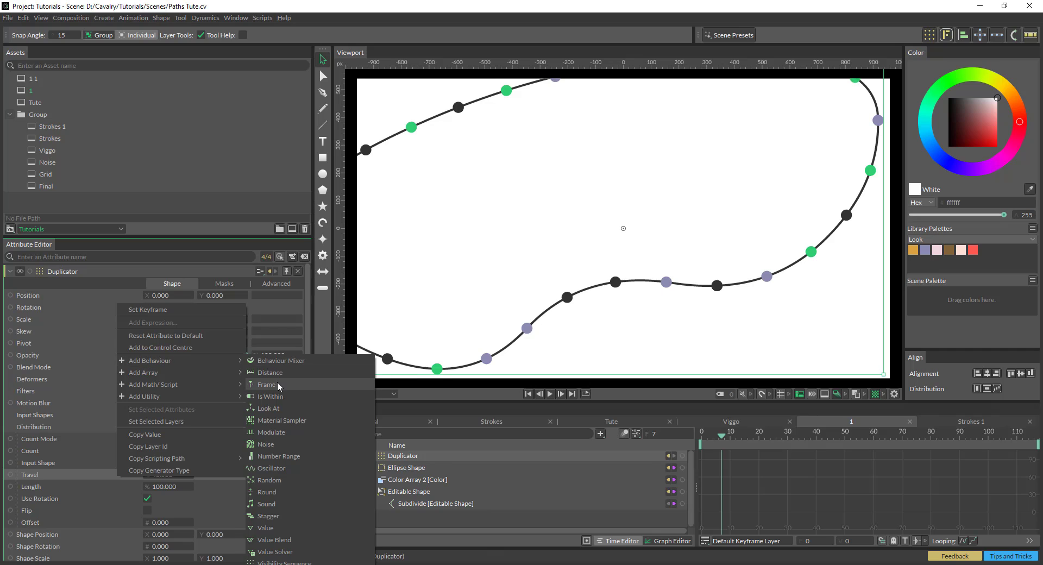
Step: Add a Frame behaviour to the Duplicator's Travel attribute
{"action": "left_click", "coordinate": [266, 384]}
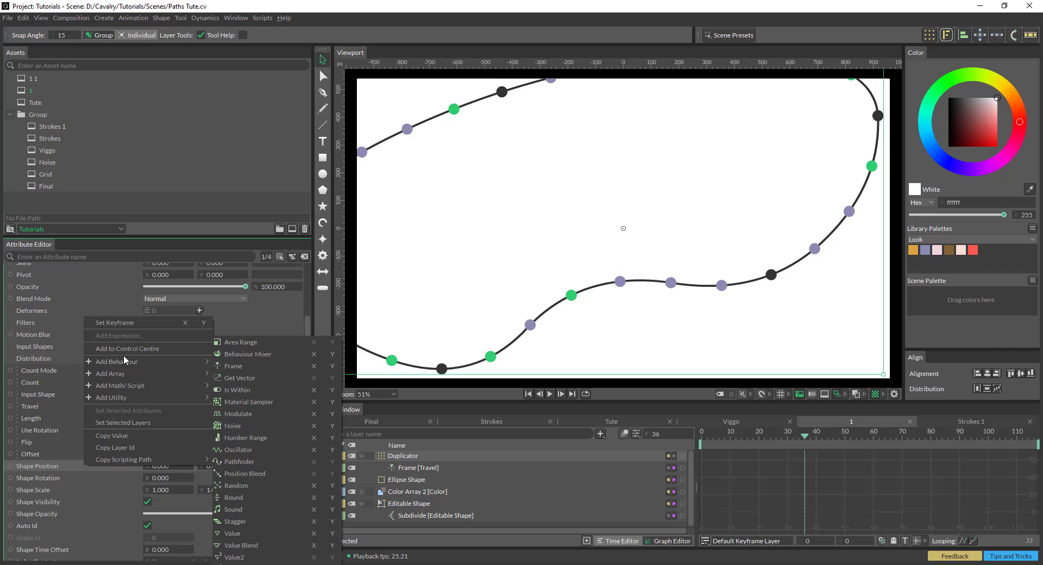
{"action": "mouse_move", "coordinate": [258, 429]}
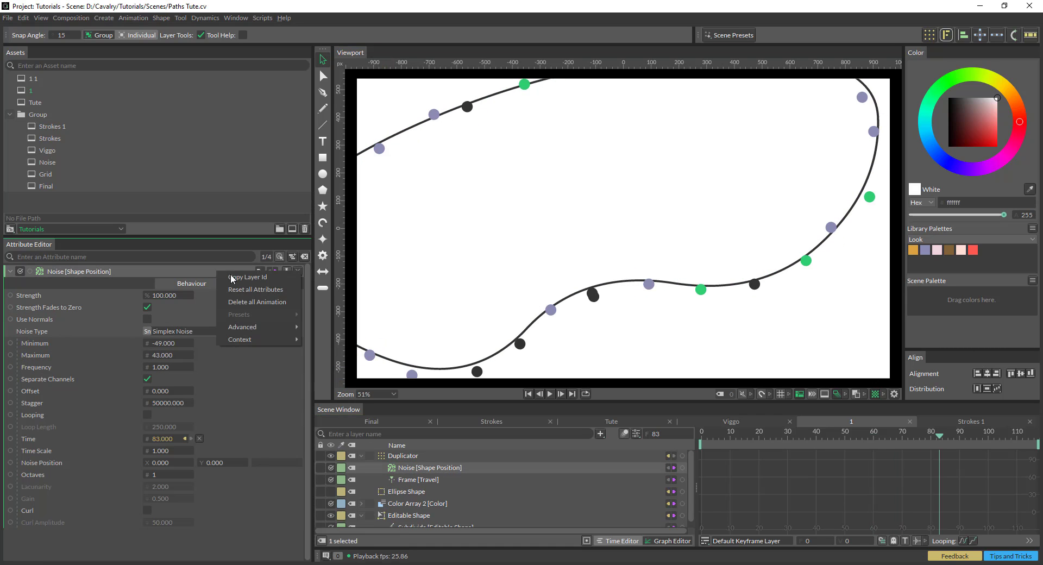
{"action": "mouse_move", "coordinate": [243, 327]}
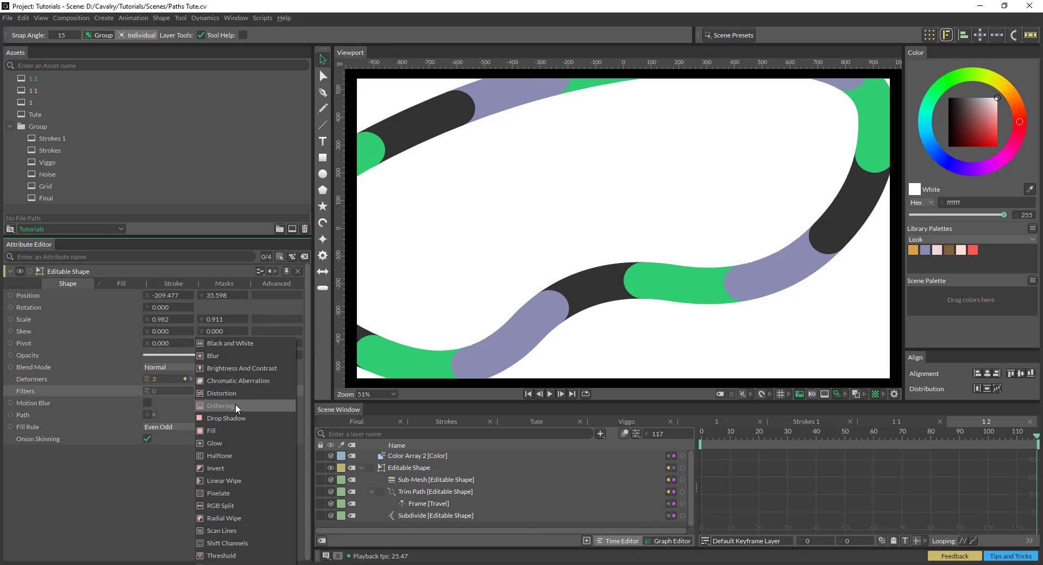
{"action": "mouse_move", "coordinate": [239, 368]}
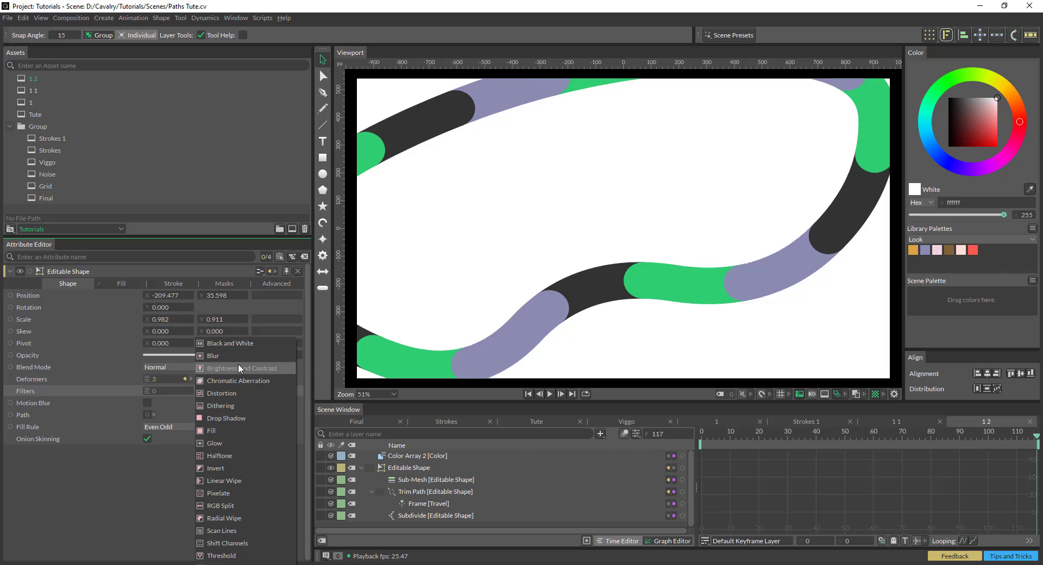
Step: Add a Blur filter to the Editable Shape and set its Amount to 24.7
{"action": "left_click", "coordinate": [212, 355]}
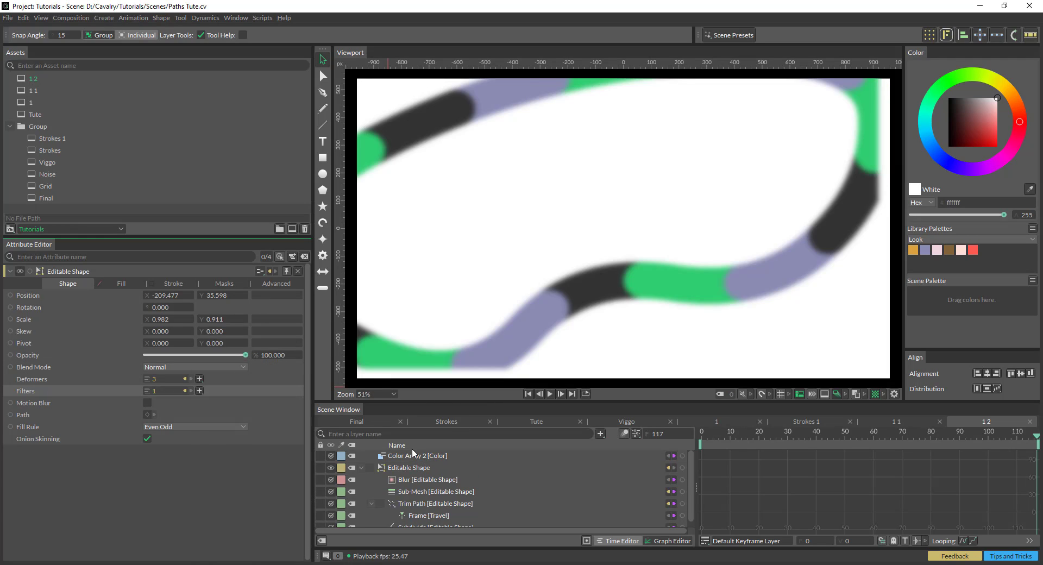
{"action": "left_click", "coordinate": [427, 479]}
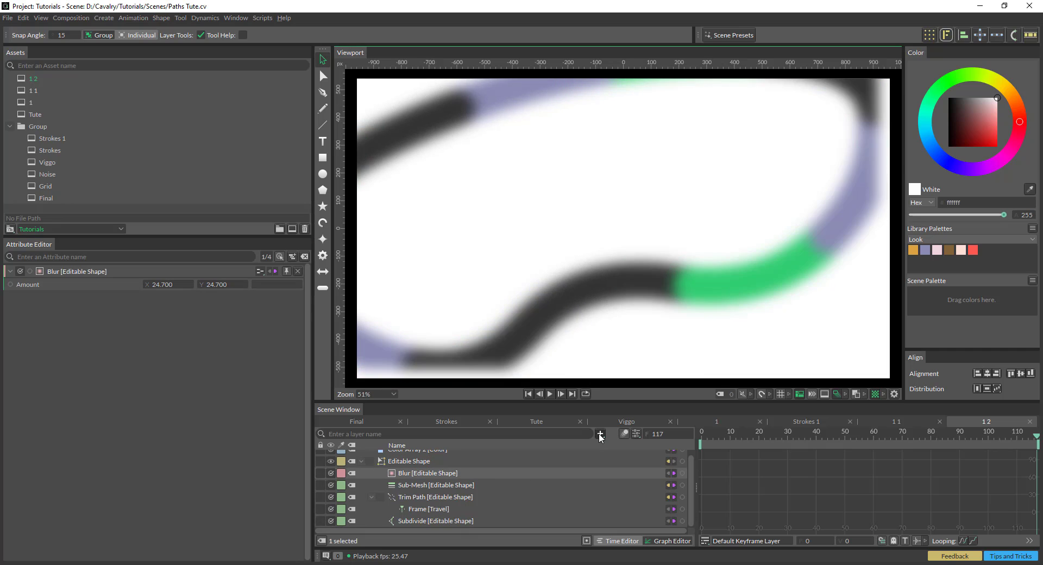
{"action": "left_click", "coordinate": [600, 435]}
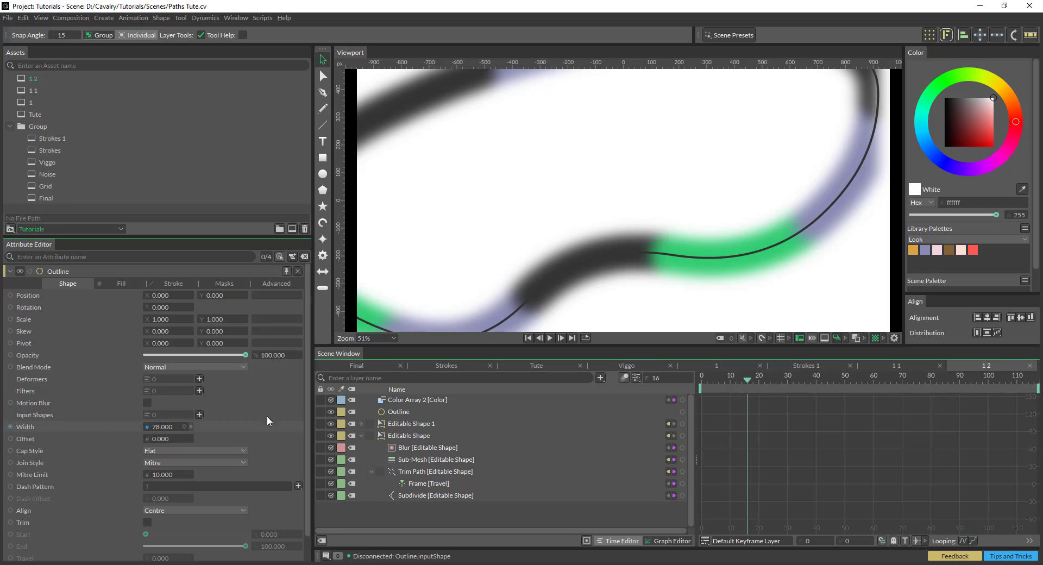
{"action": "mouse_move", "coordinate": [415, 429]}
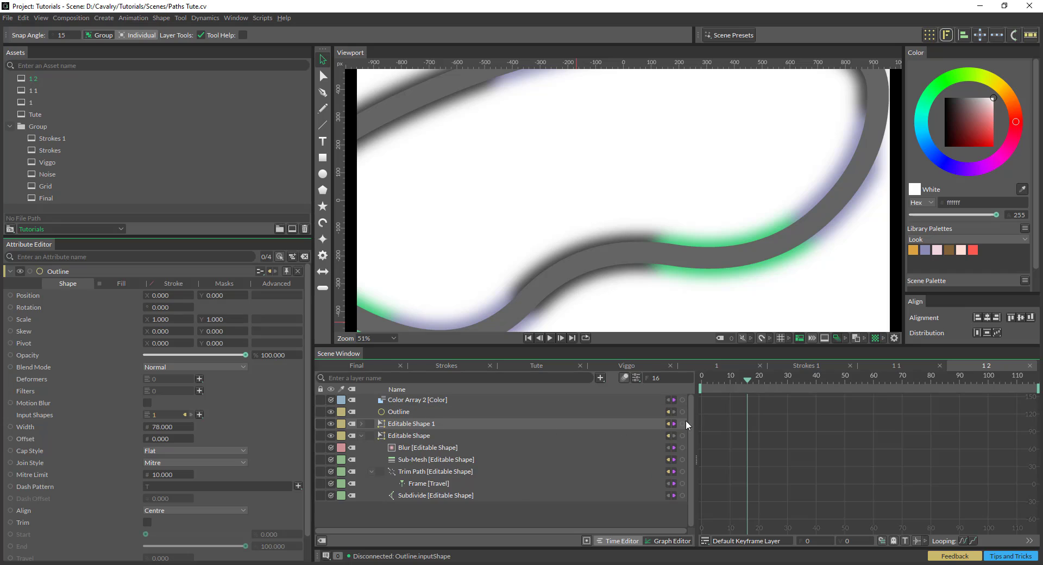
{"action": "mouse_move", "coordinate": [684, 414]}
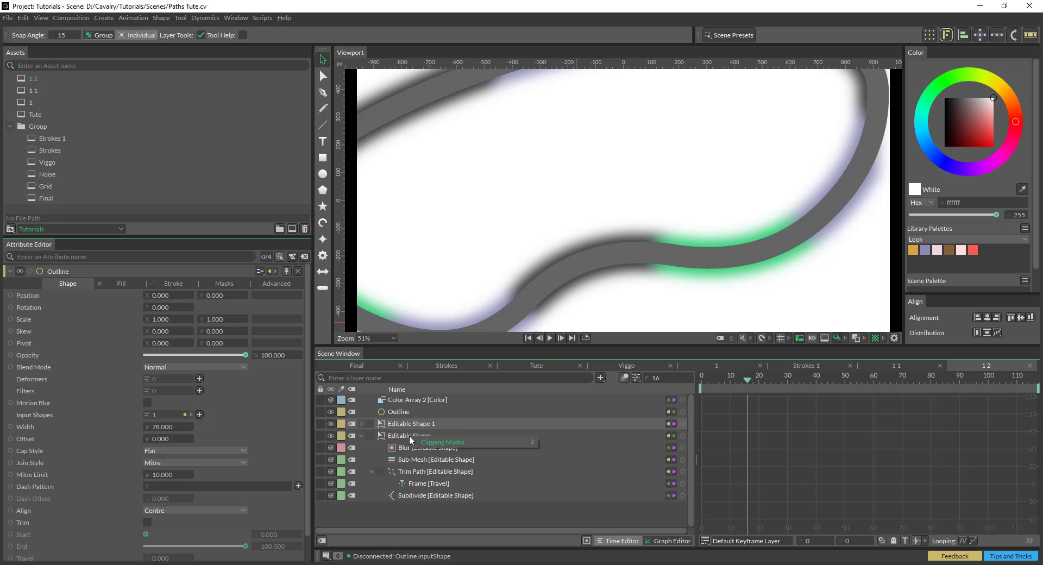
Step: Connect the width-78 Outline to the Editable Shape's Clipping Masks
{"action": "left_click", "coordinate": [443, 442]}
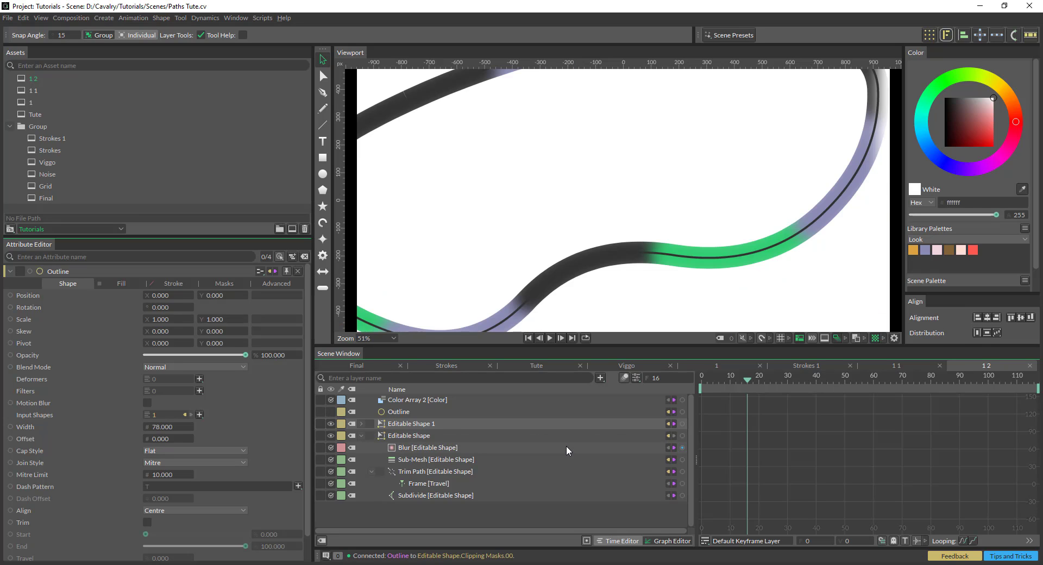
{"action": "left_click", "coordinate": [330, 436]}
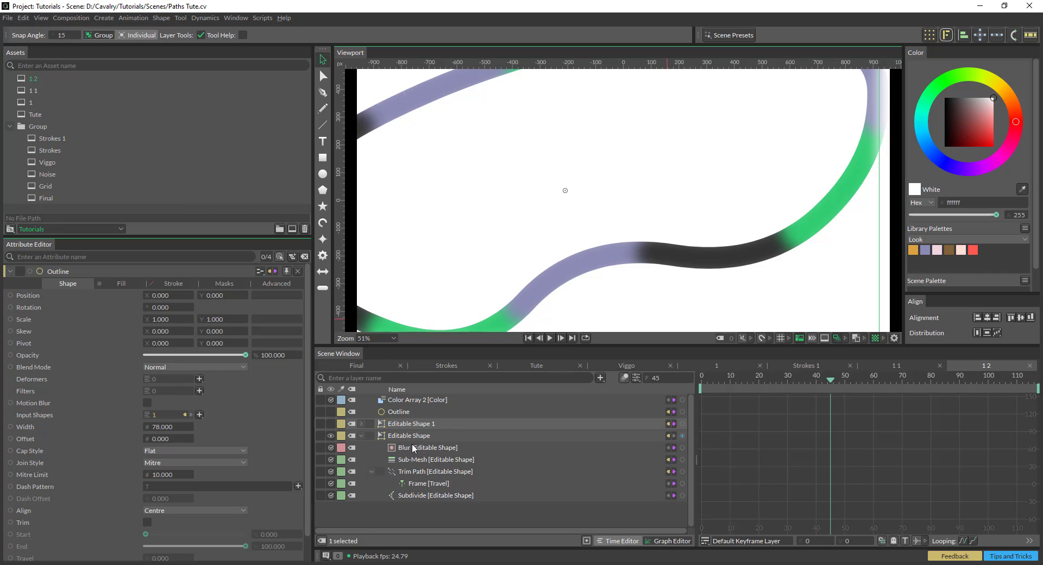
Step: Raise Blur Amount to 47 and apply Brightness And Contrast (brightness -14.7, contrast 87.8)
{"action": "left_click", "coordinate": [427, 448]}
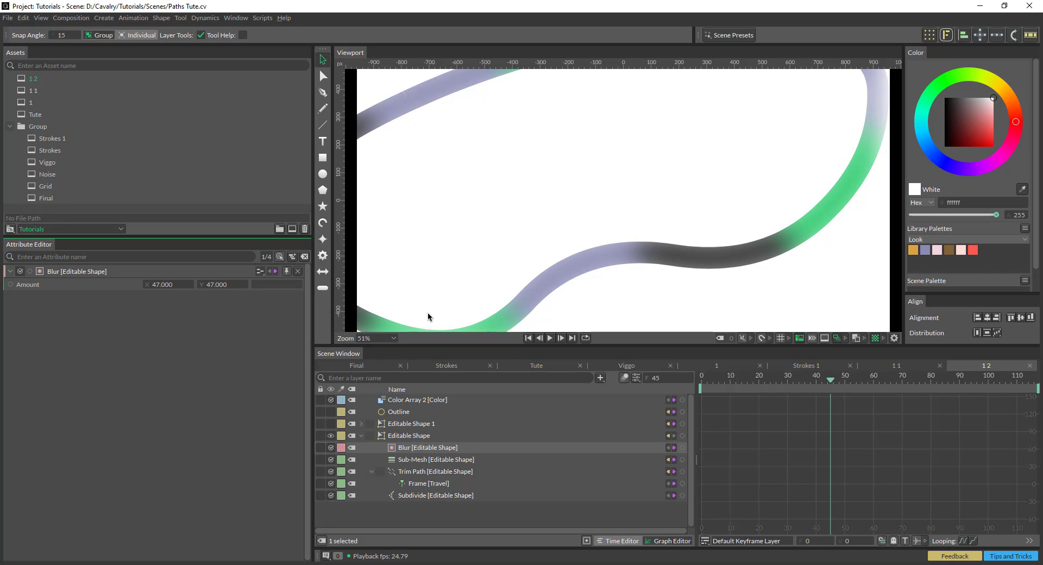
{"action": "left_click", "coordinate": [560, 338]}
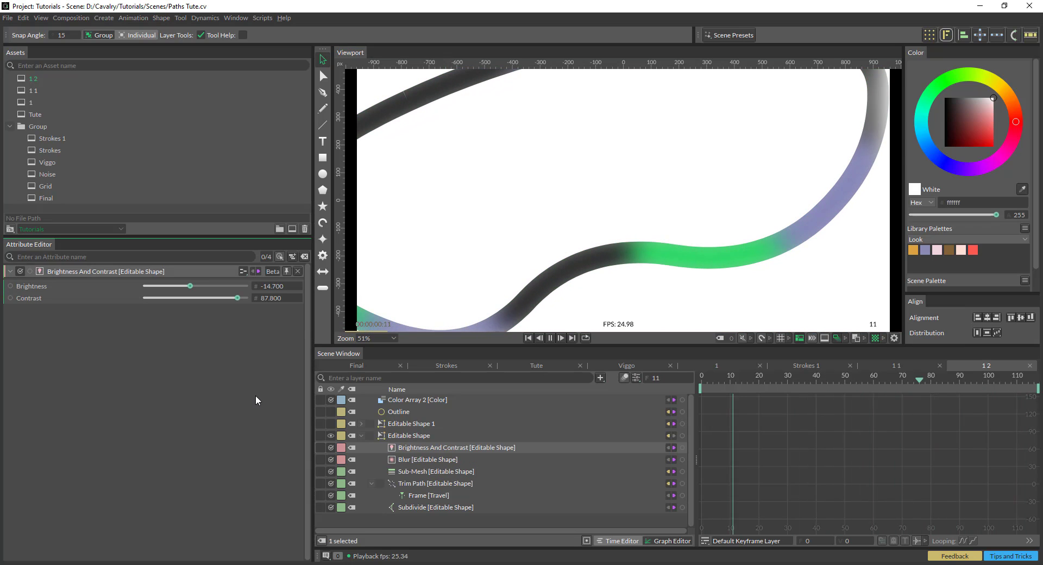
{"action": "left_click", "coordinate": [550, 338]}
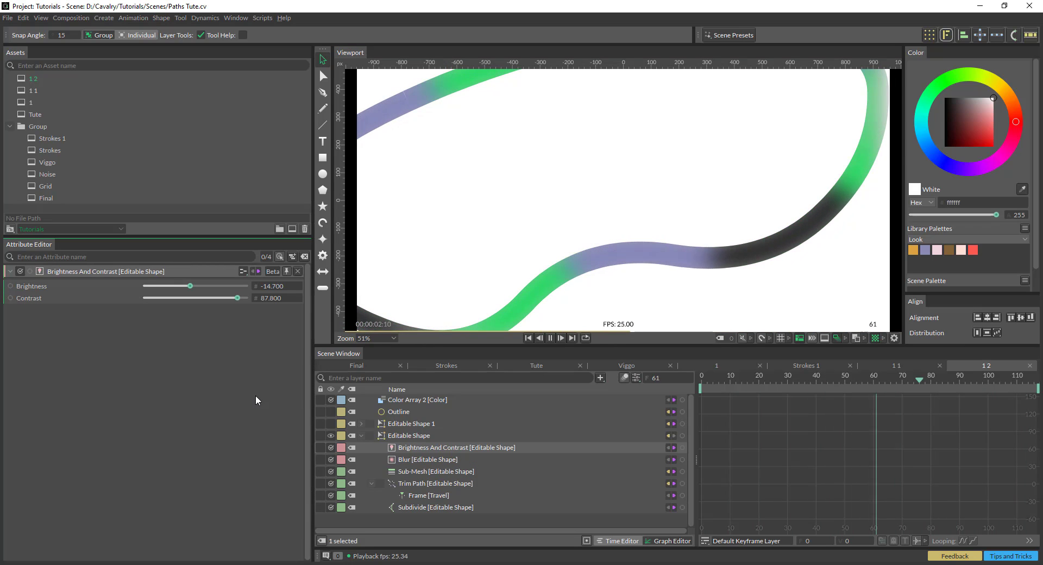